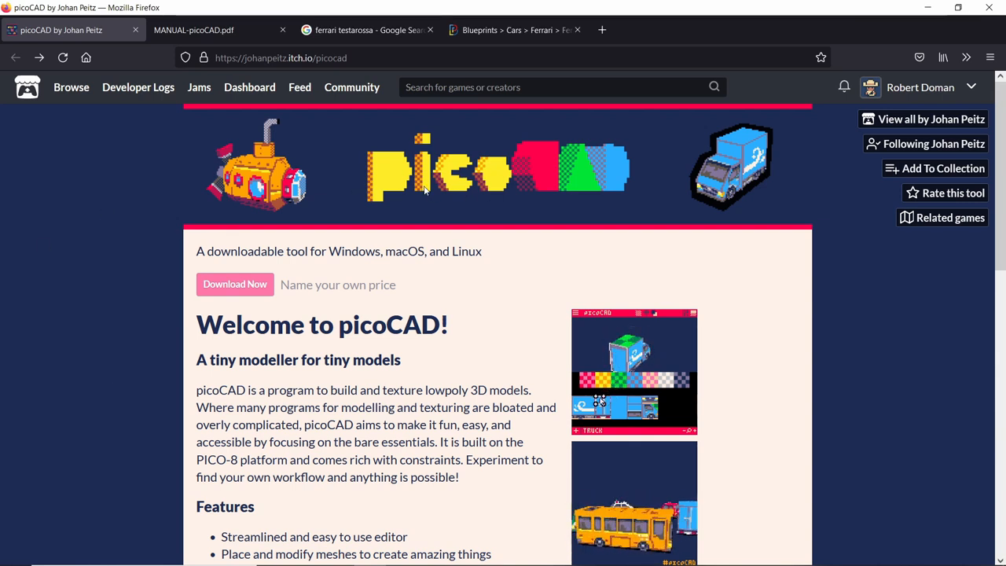
- Load the countach_01 car model from the picoCAD save folder via View files
scroll(down, 3)
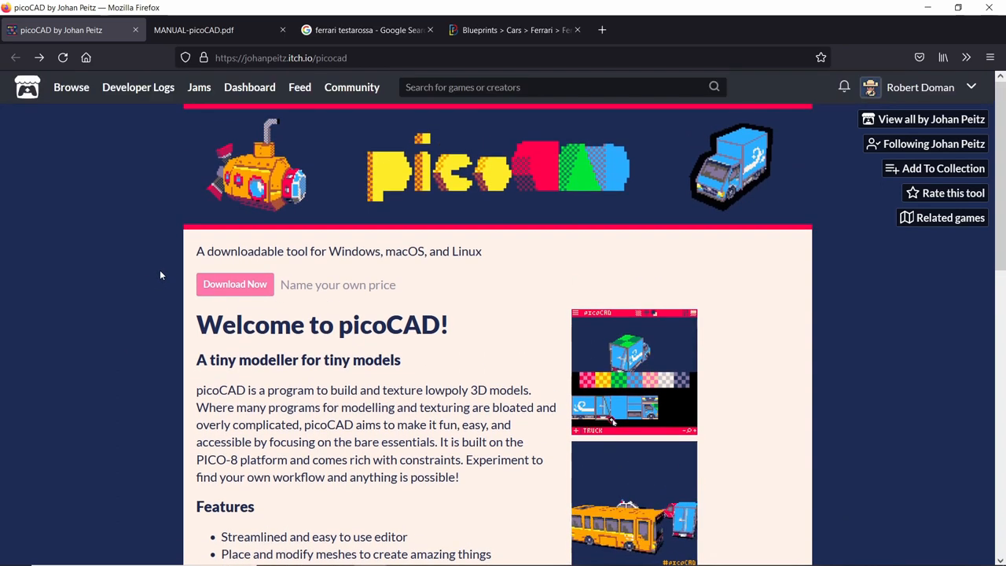
scroll(down, 3)
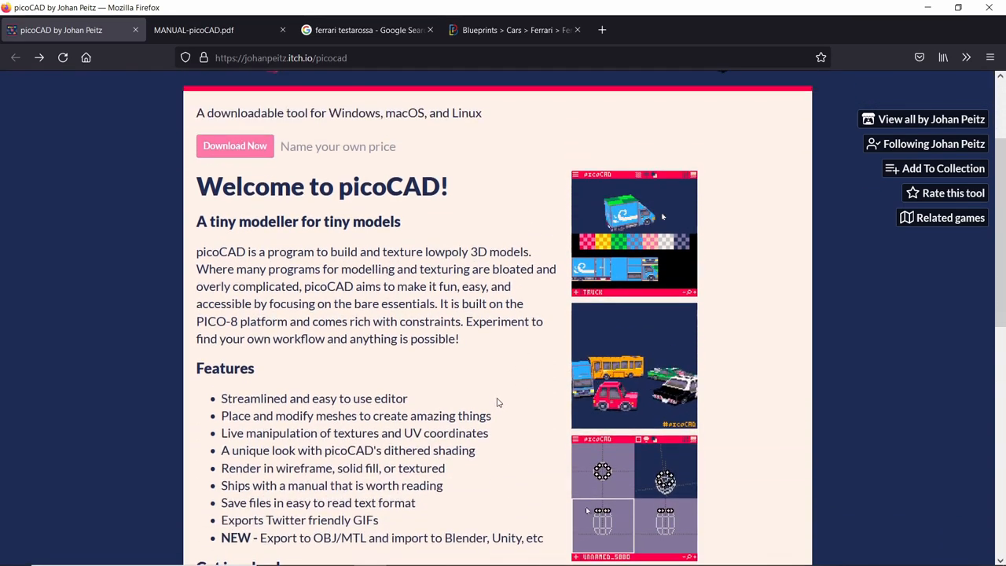
scroll(up, 3)
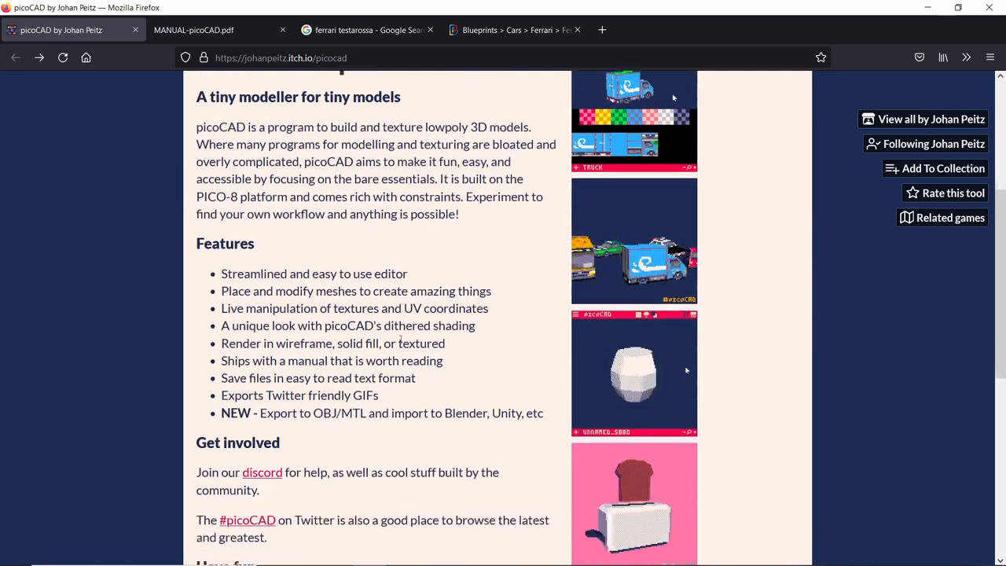
scroll(down, 3)
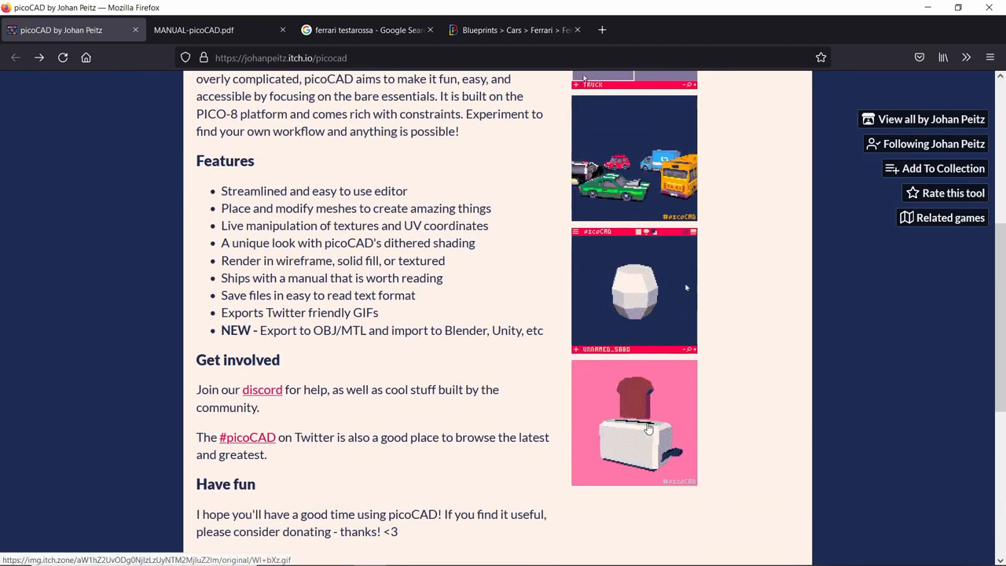
scroll(up, 3)
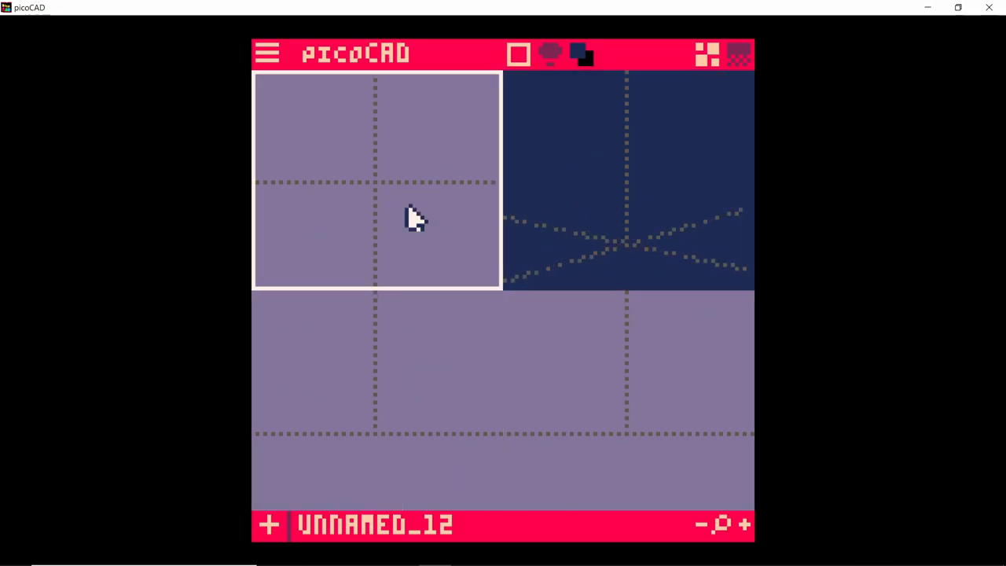
click(621, 208)
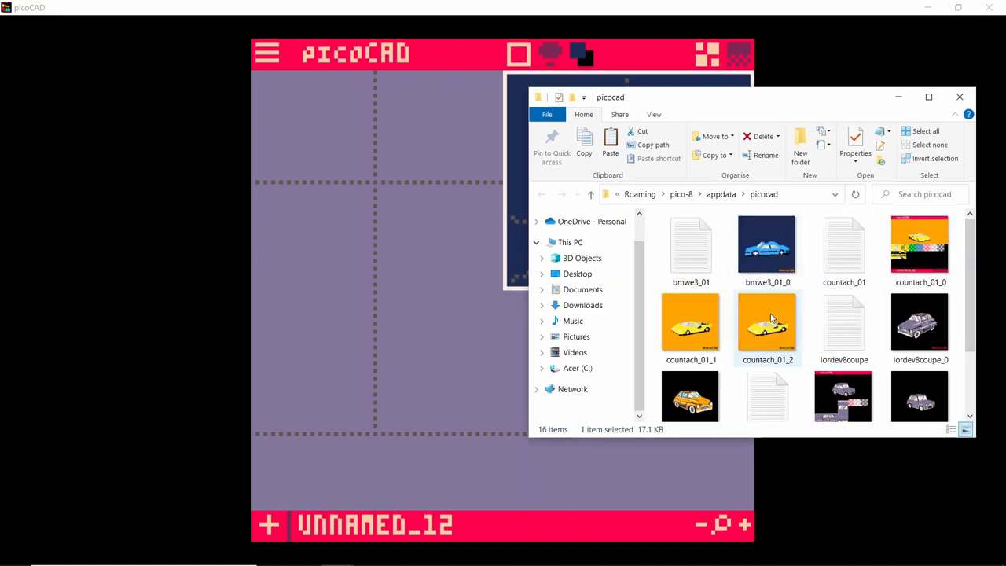
click(844, 243)
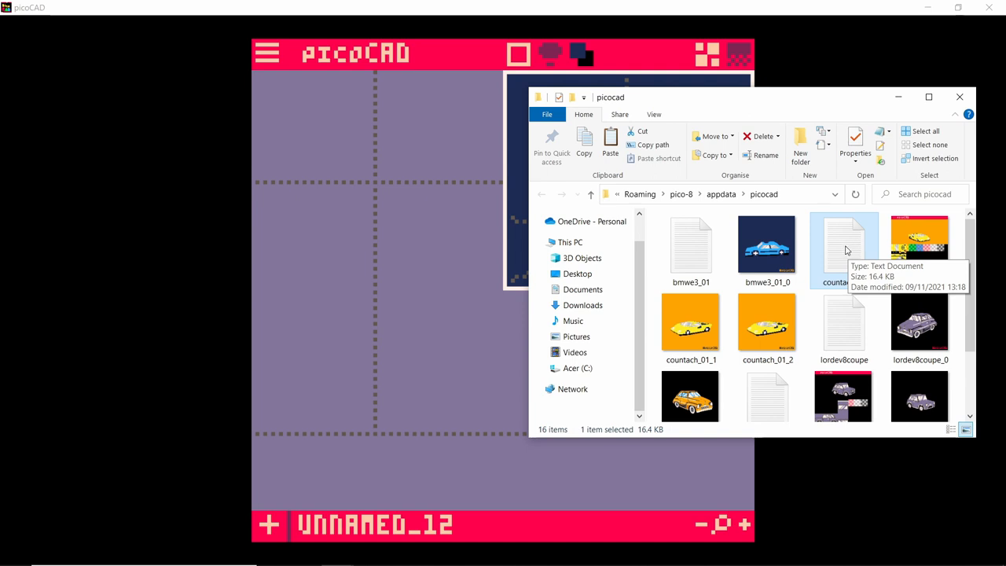
click(980, 97)
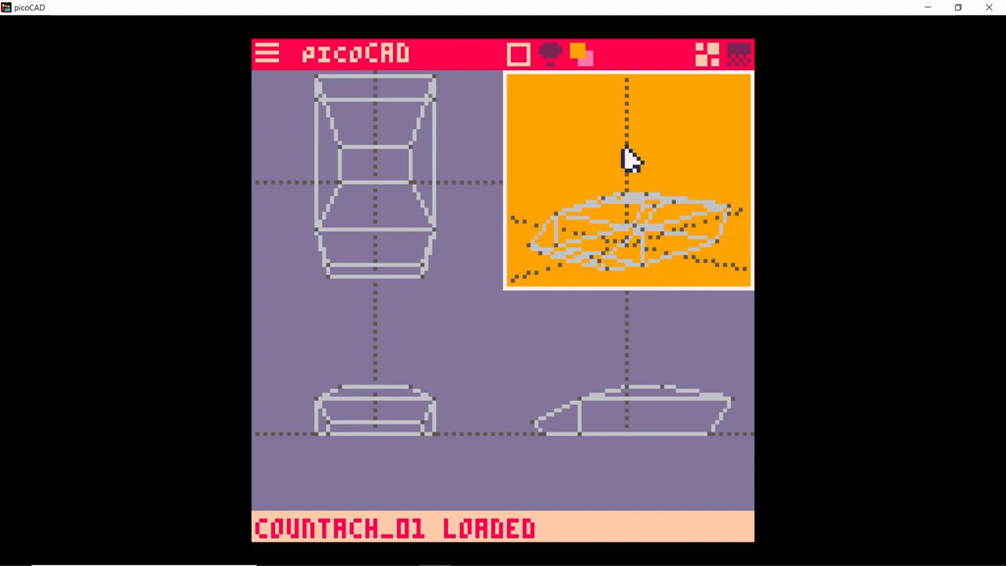
- Reopen the picoCAD save folder listing the other saved car files
click(516, 53)
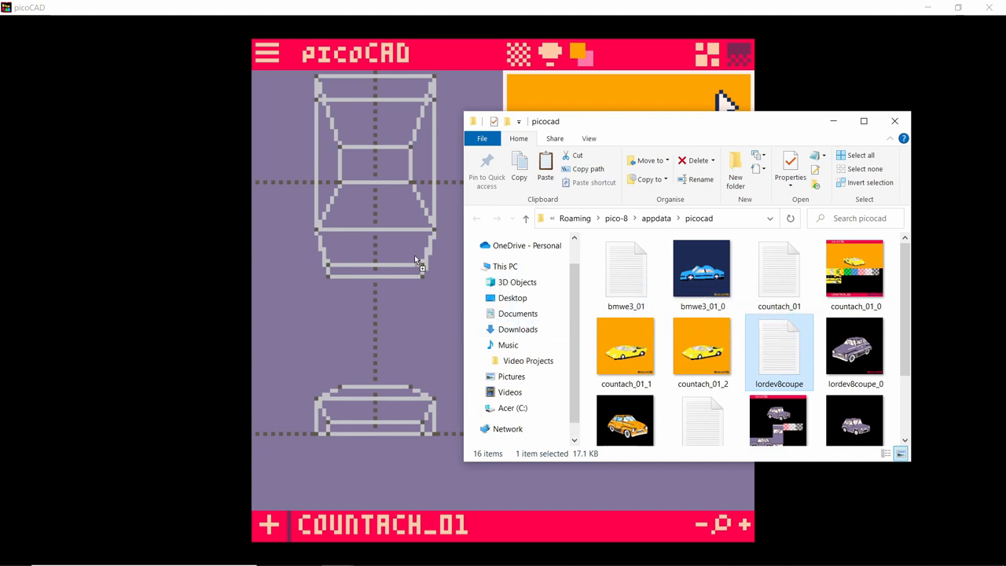
- Load lordev8coupe, orbit it, and cycle wireframe, solid fill and textured display
double_click(778, 346)
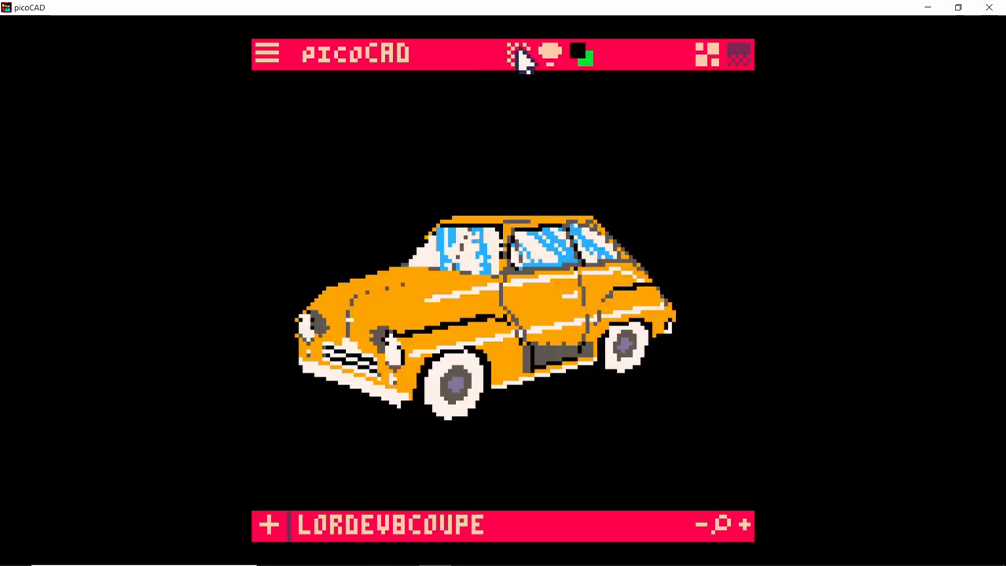
click(519, 53)
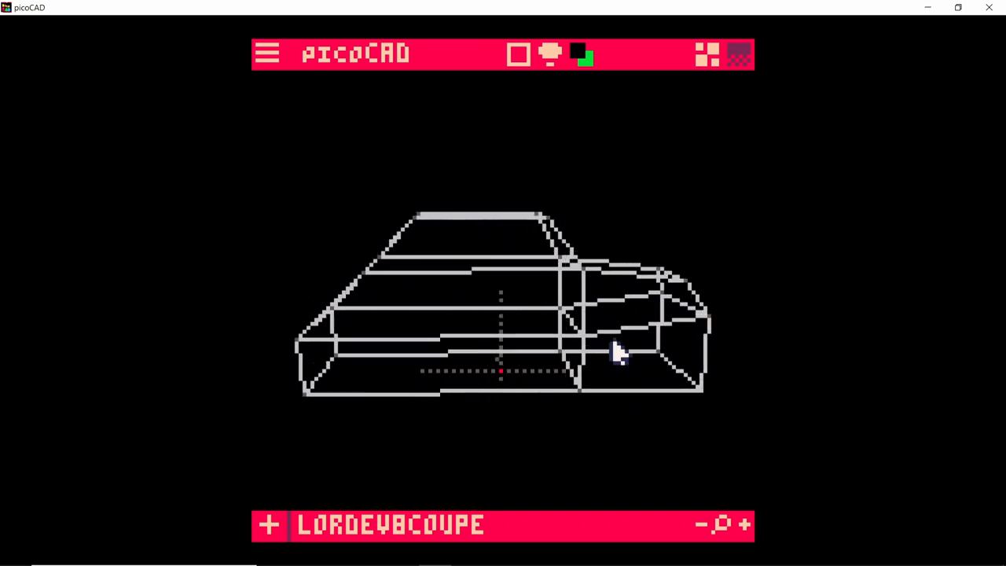
drag(617, 354, 538, 228)
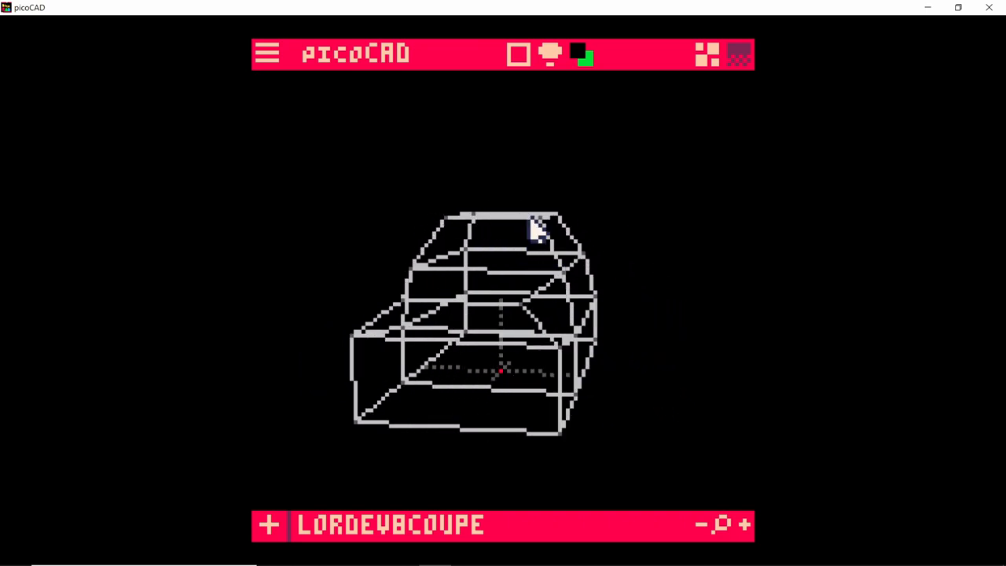
click(516, 54)
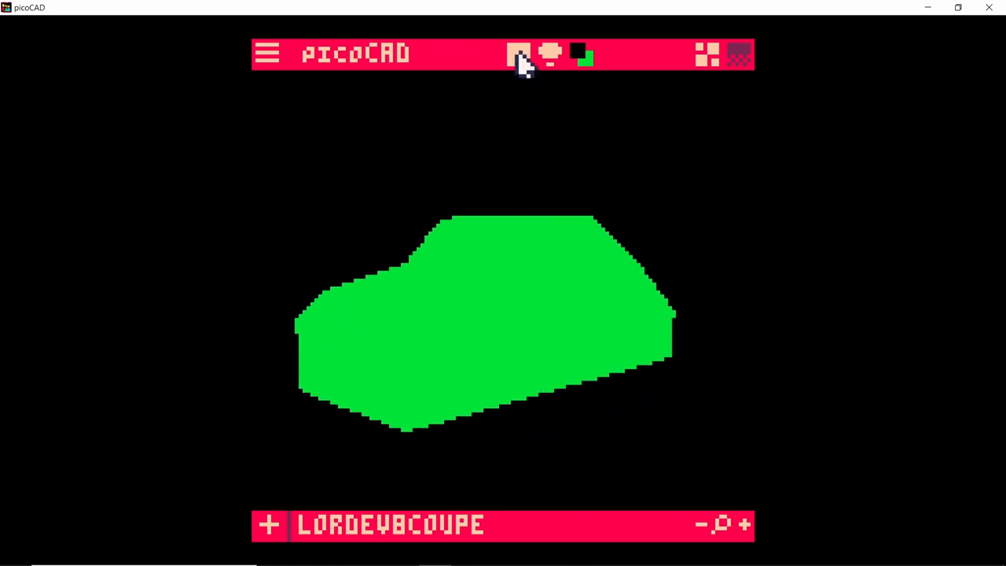
click(547, 53)
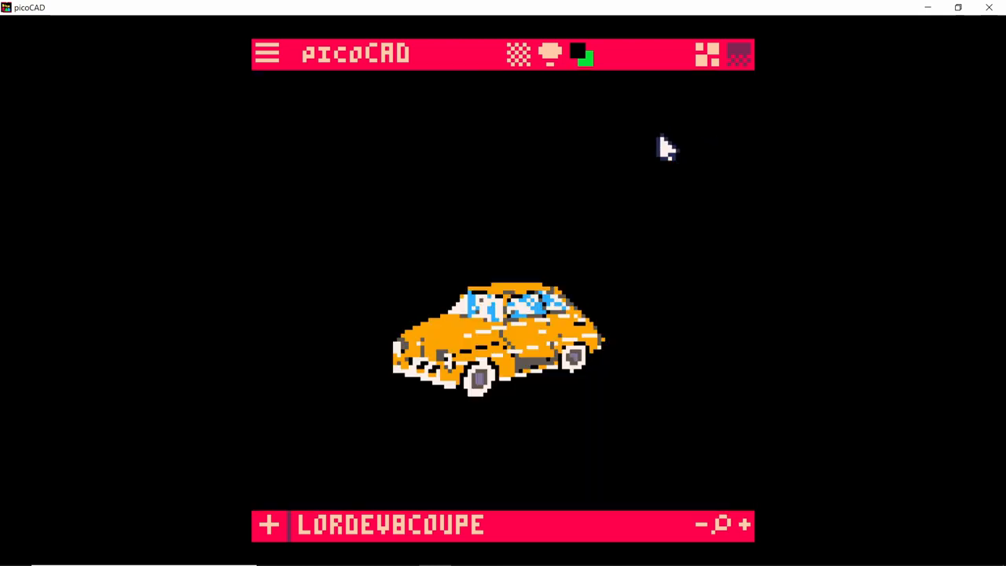
- Open the main file menu, then bring the browser's picoCAD itch.io page forward
click(268, 53)
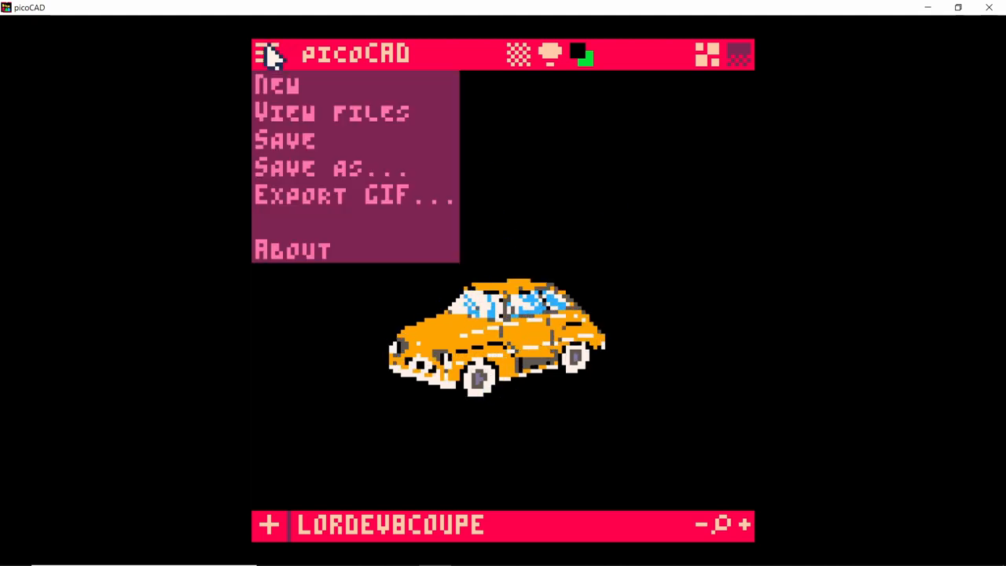
mouse_move(494, 208)
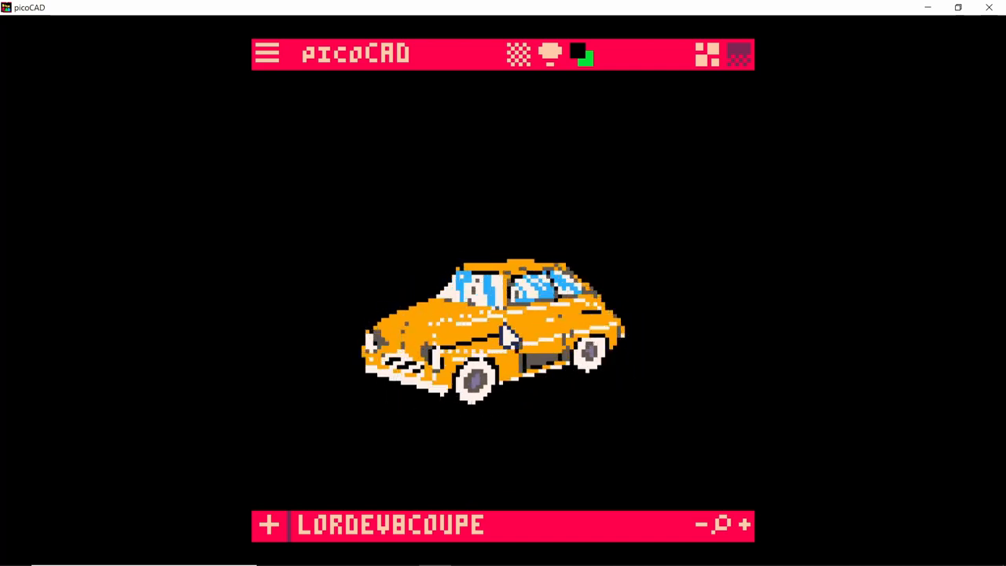
click(270, 53)
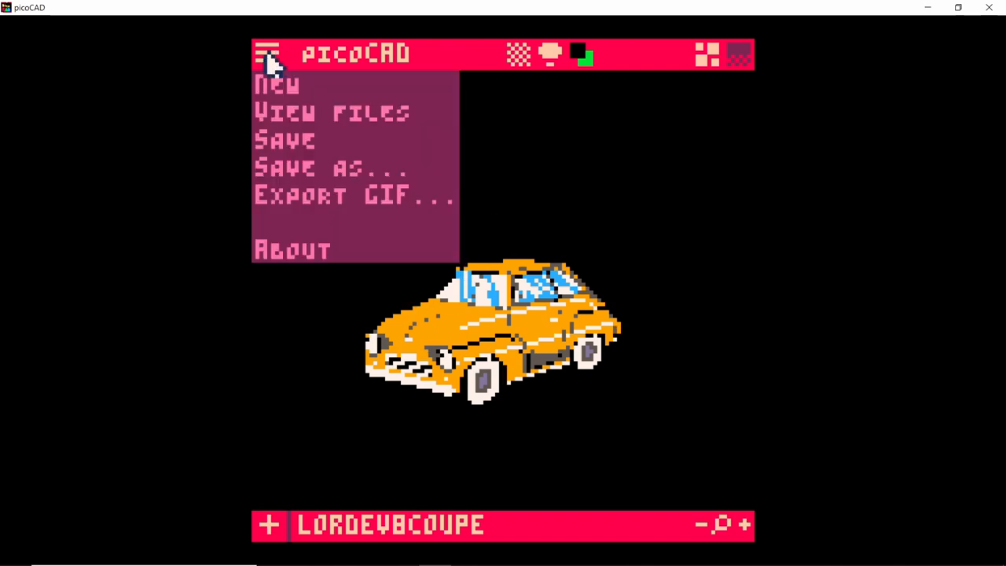
click(67, 29)
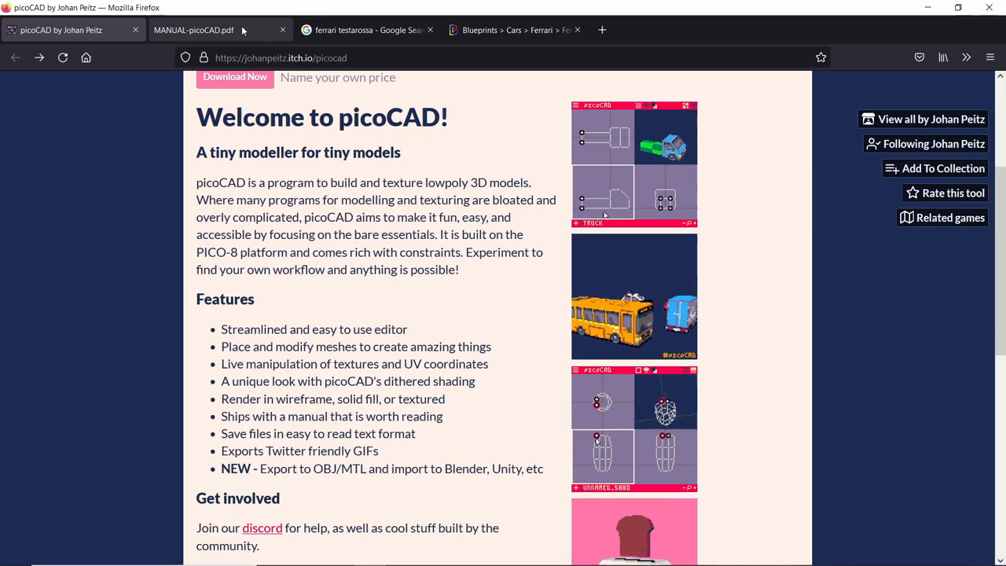
- Scroll the MANUAL-picoCAD.pdf tab to the Basic controls table on page 3
click(212, 29)
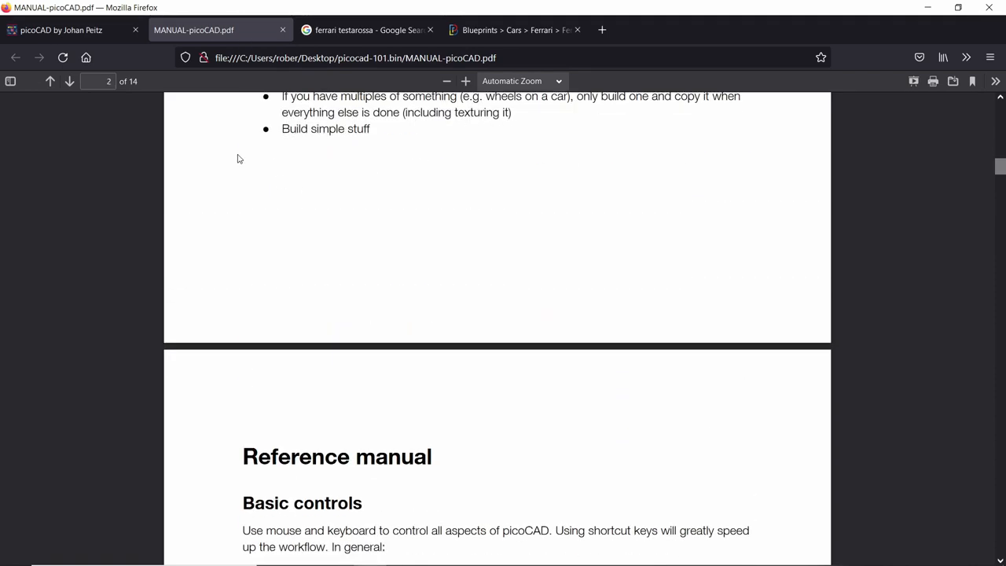
scroll(down, 3)
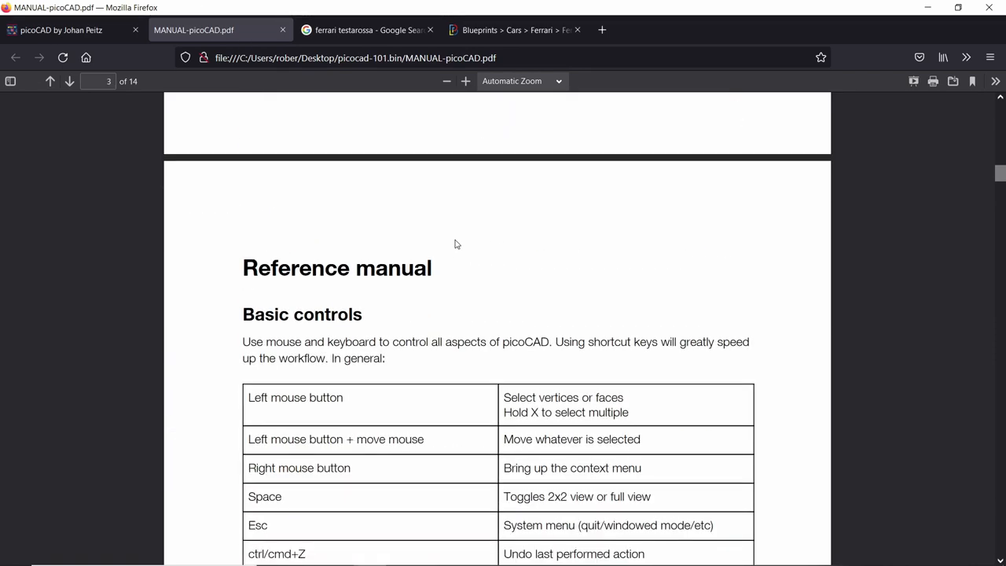
scroll(down, 3)
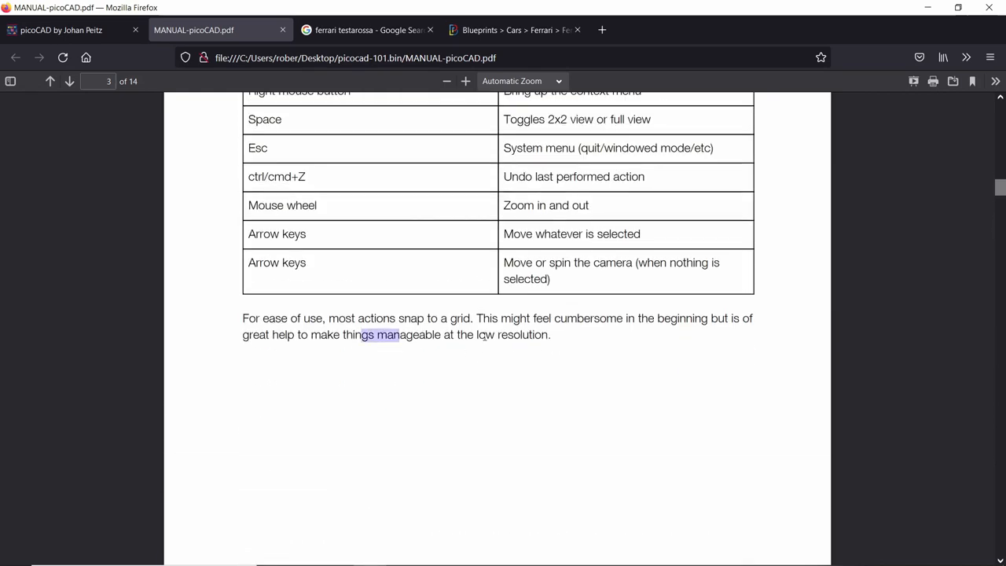
scroll(down, 3)
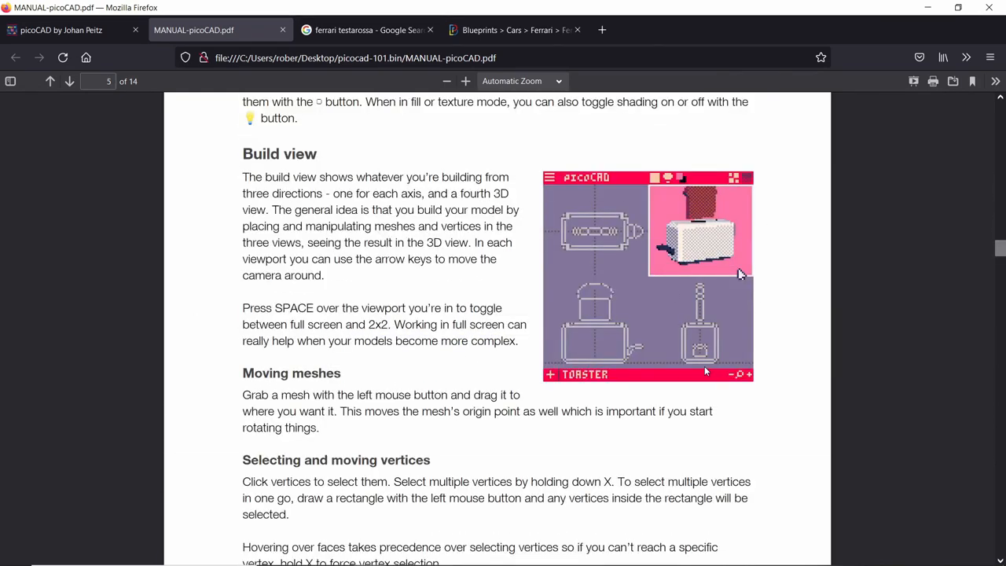
scroll(down, 3)
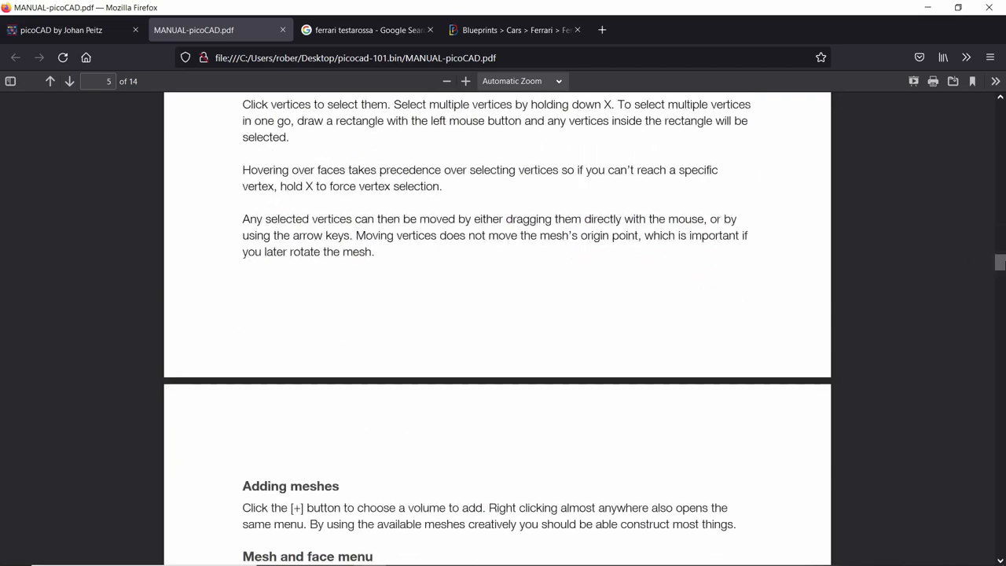
scroll(down, 3)
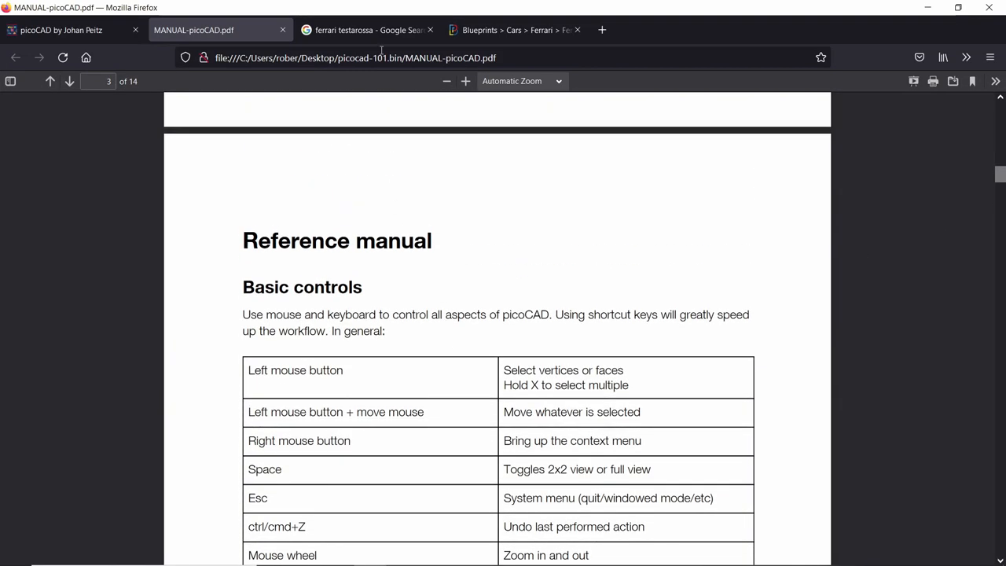
- Open the Ferrari Testarossa (1984) blueprint result from the image search
click(366, 29)
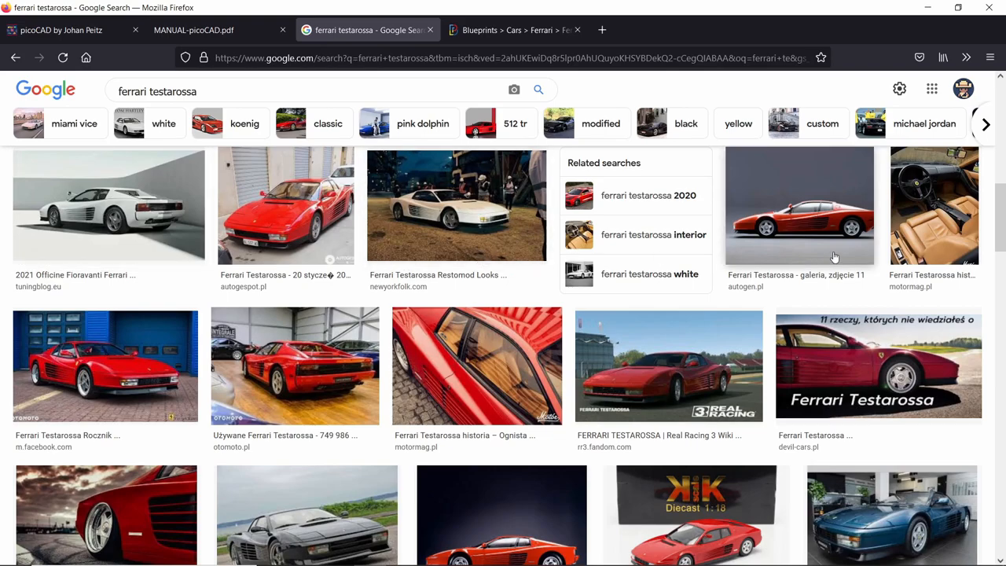
scroll(down, 3)
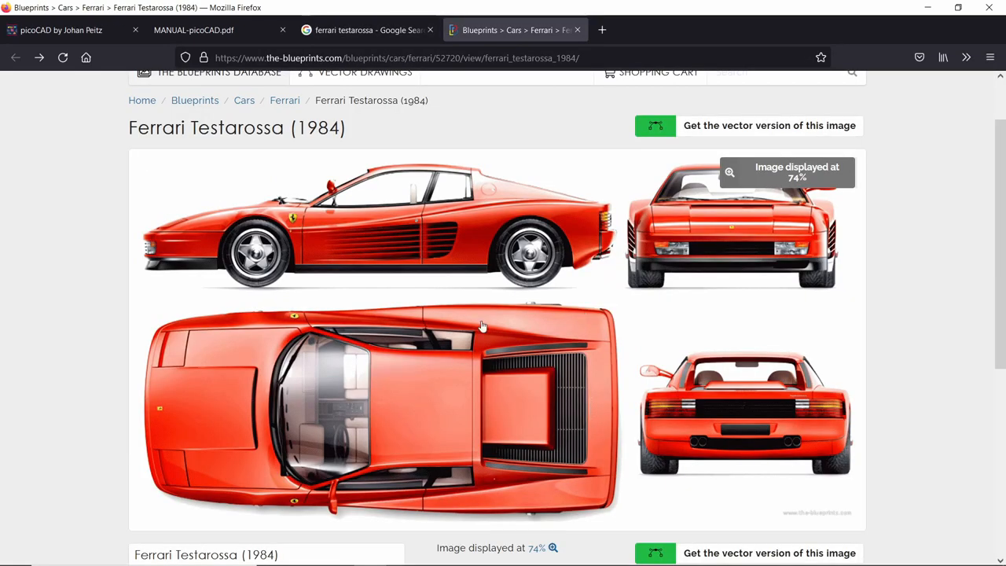
mouse_move(696, 424)
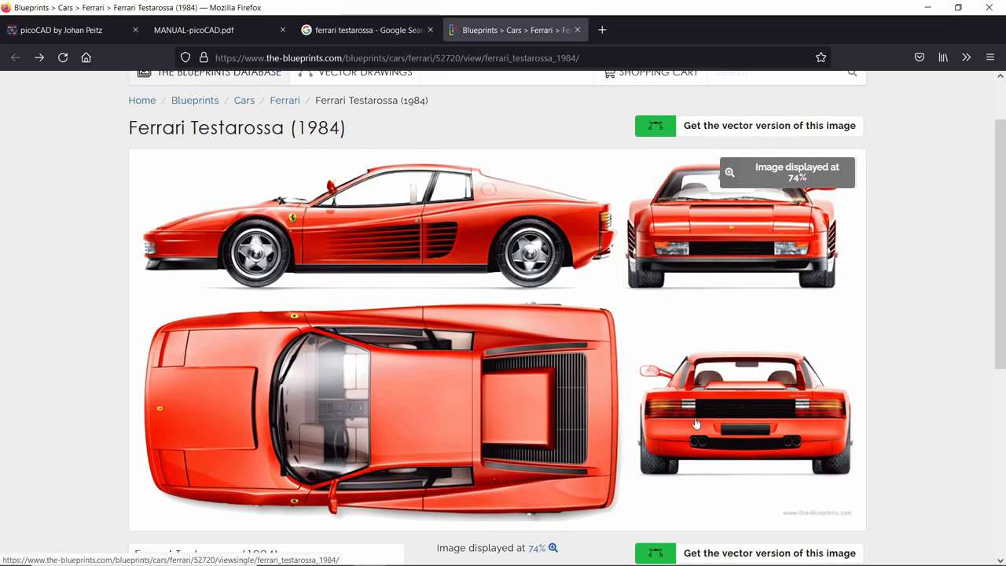
scroll(up, 3)
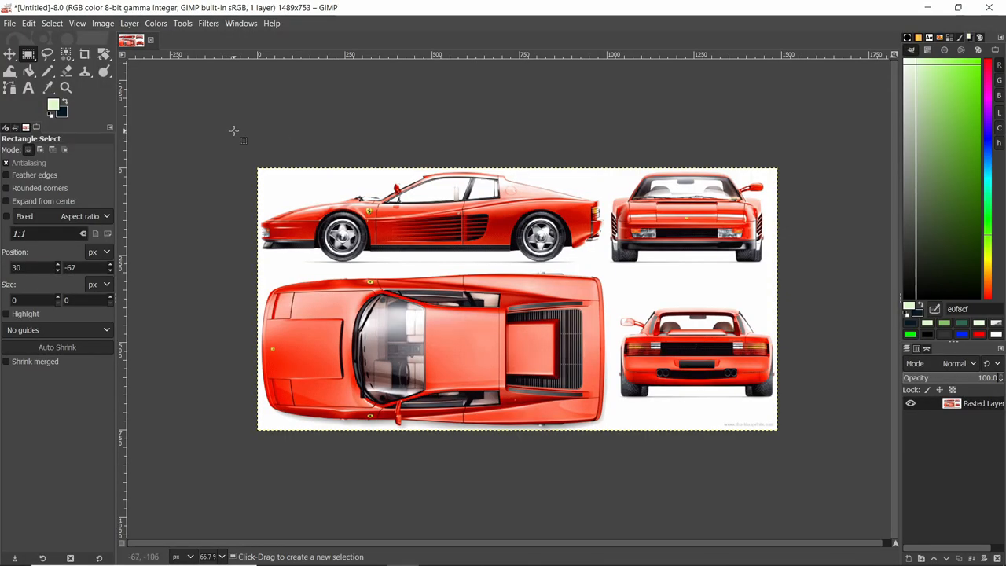
mouse_move(437, 223)
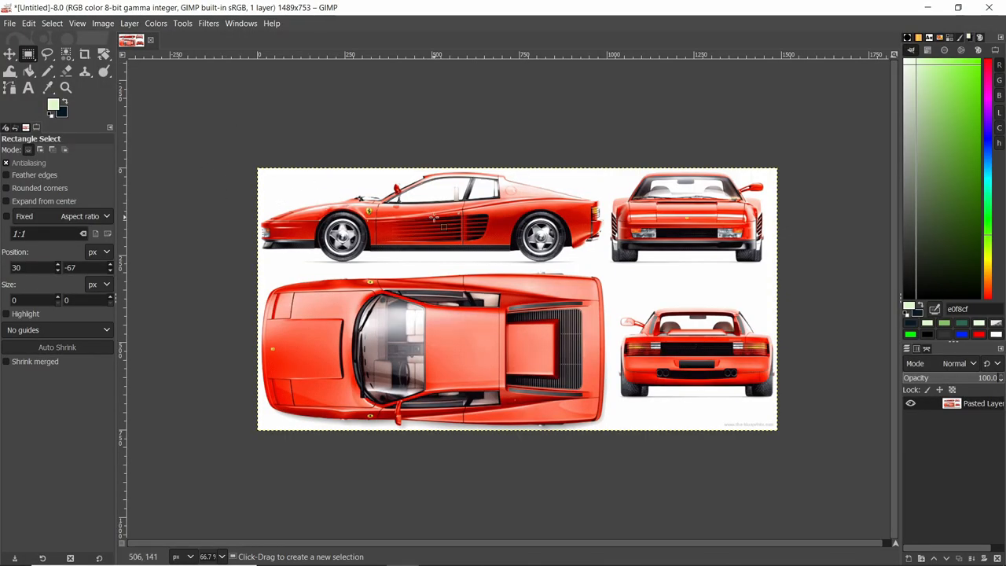
mouse_move(391, 184)
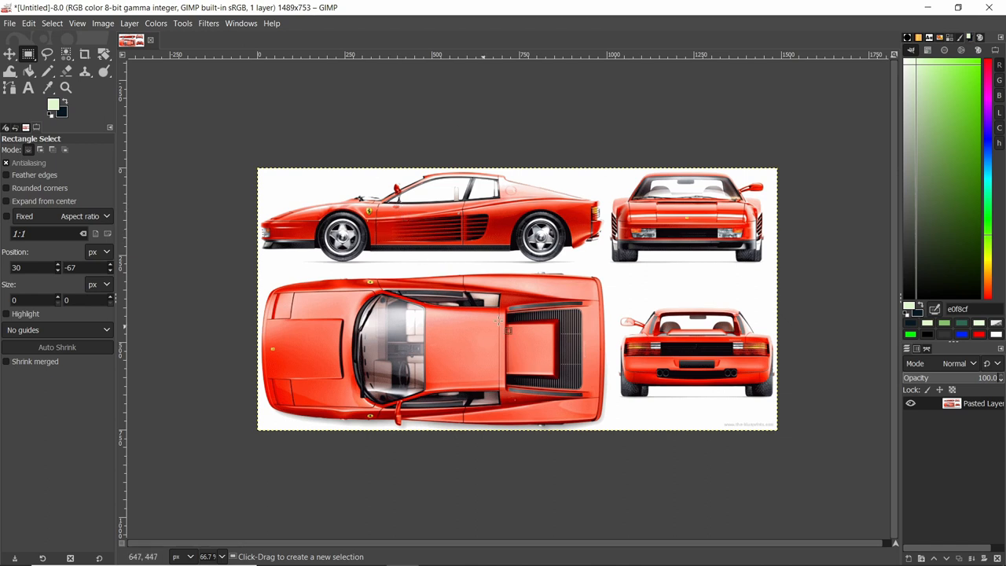
mouse_move(609, 220)
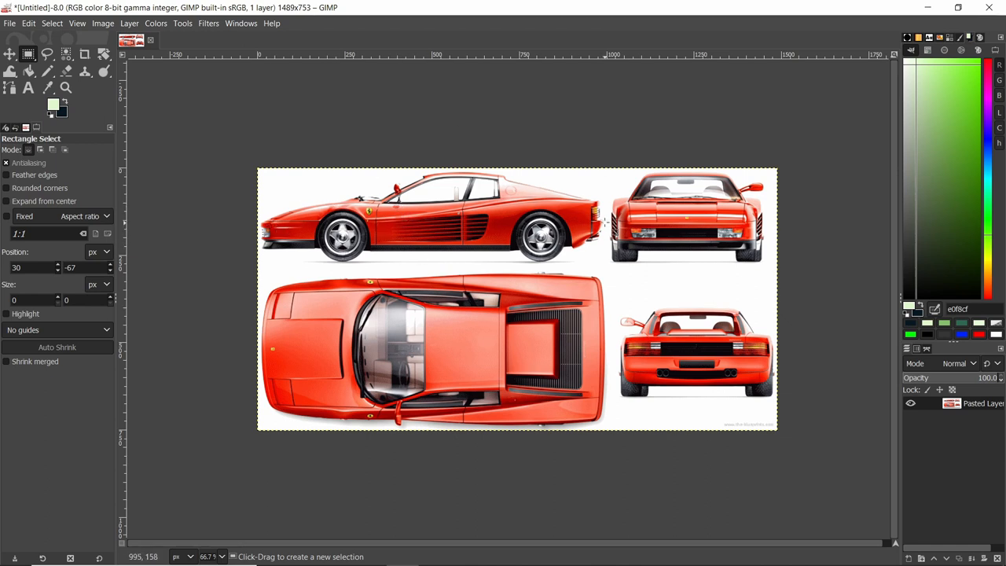
mouse_move(559, 284)
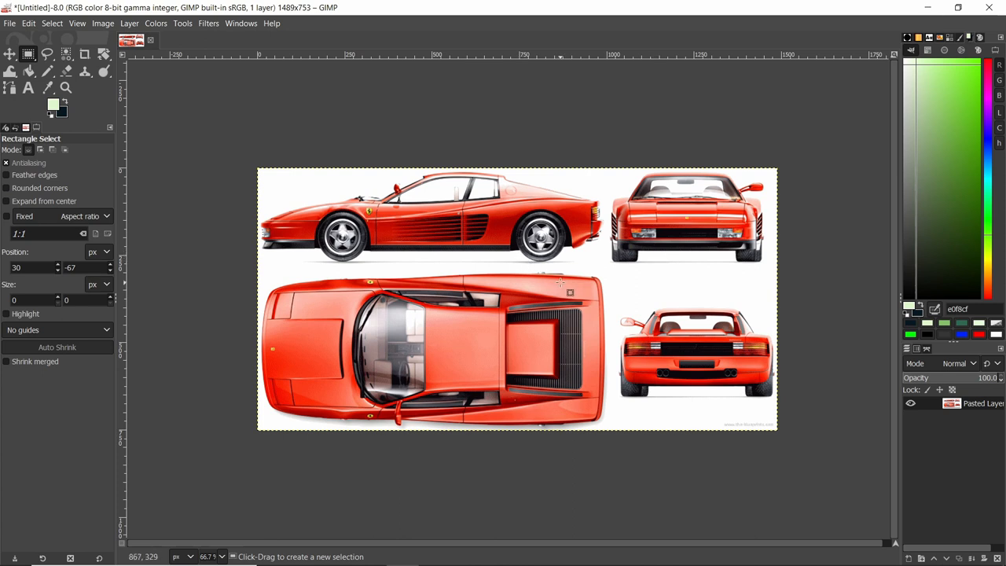
mouse_move(502, 254)
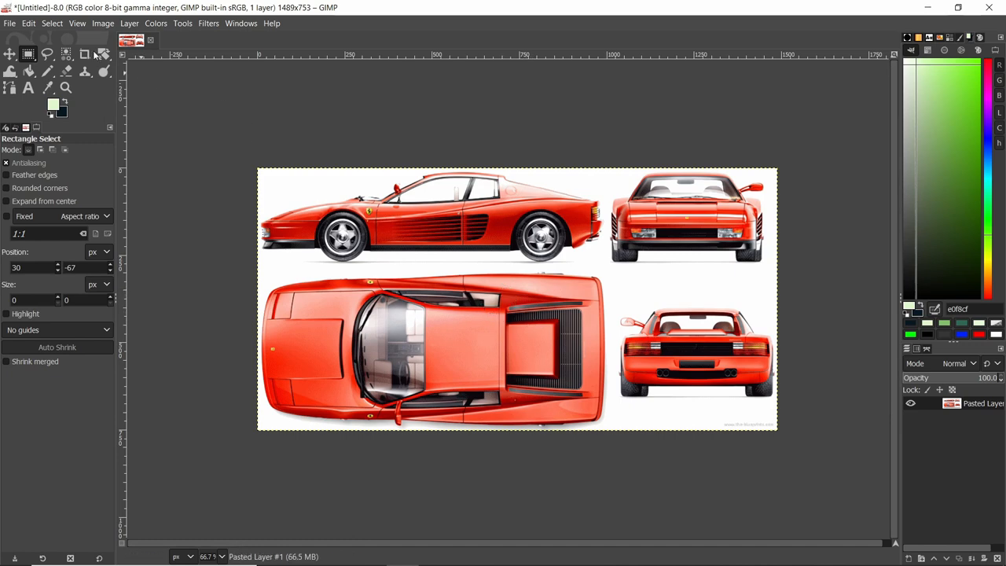
- Set GIMP's grid spacing to 32 px and show the grid over the blueprint
click(97, 22)
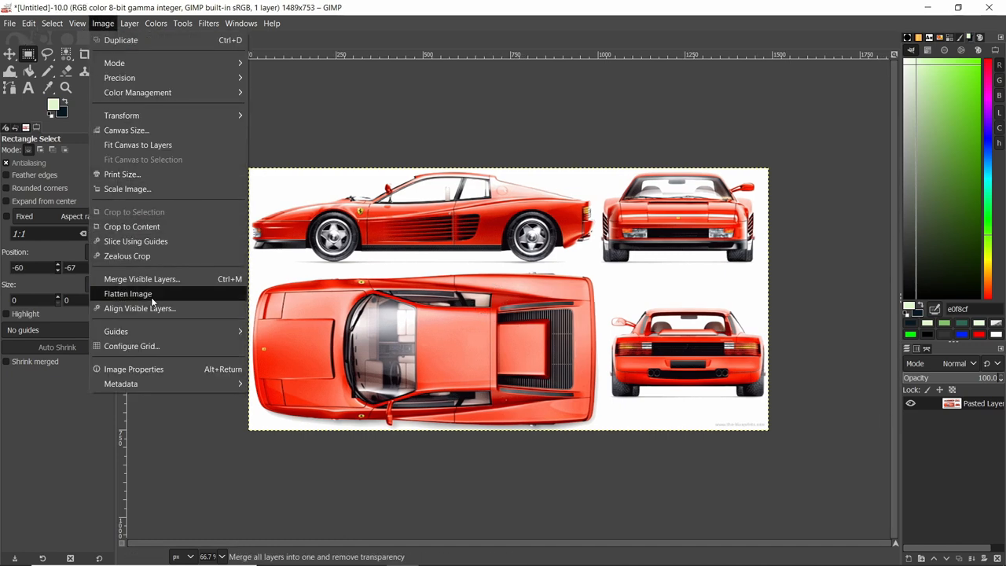
click(131, 345)
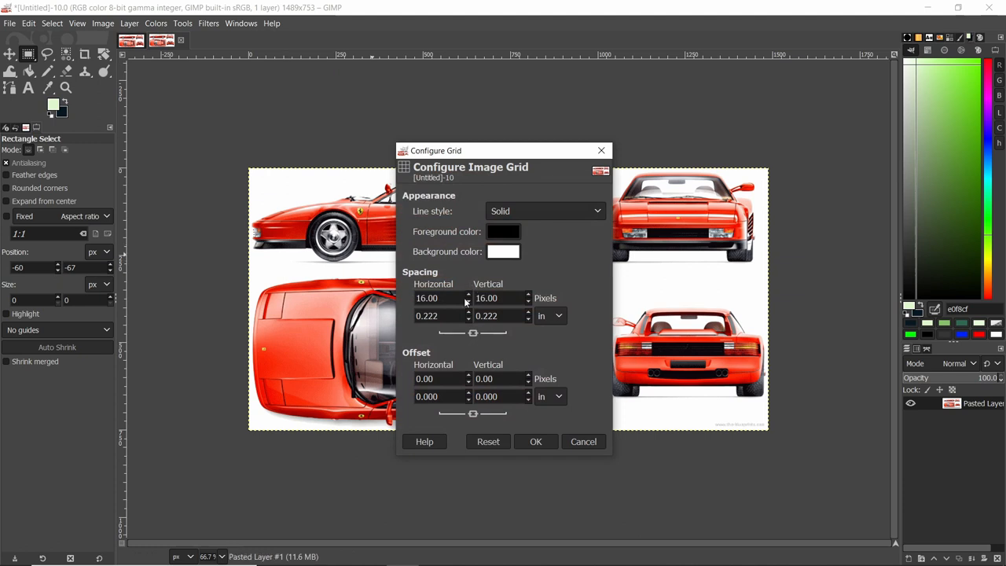
text(32)
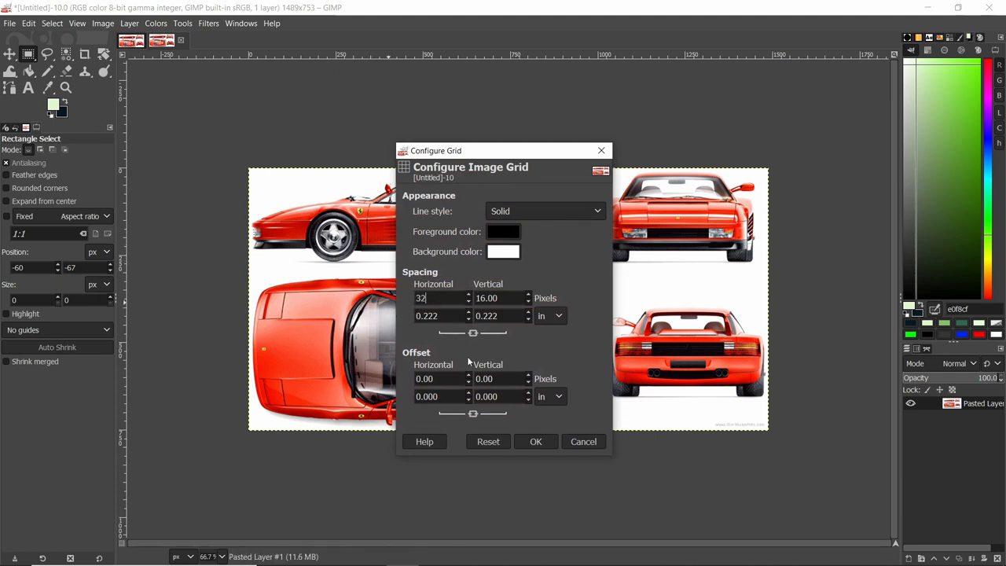
click(76, 22)
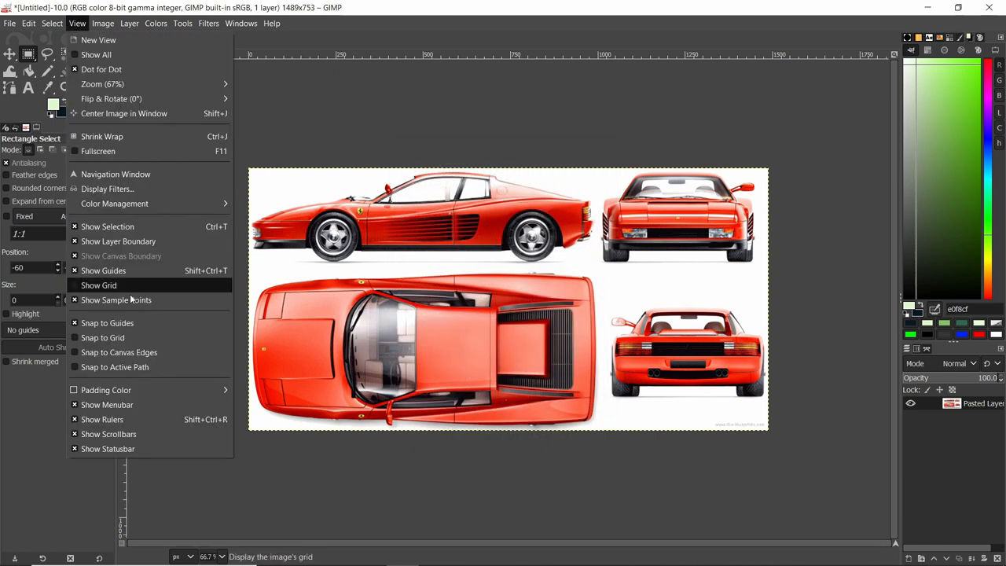
click(98, 285)
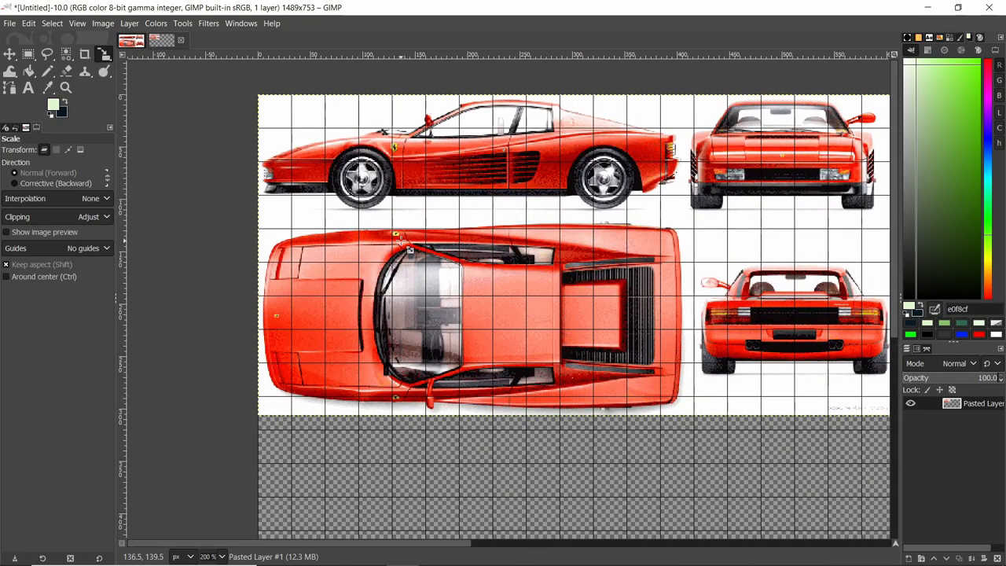
mouse_move(340, 228)
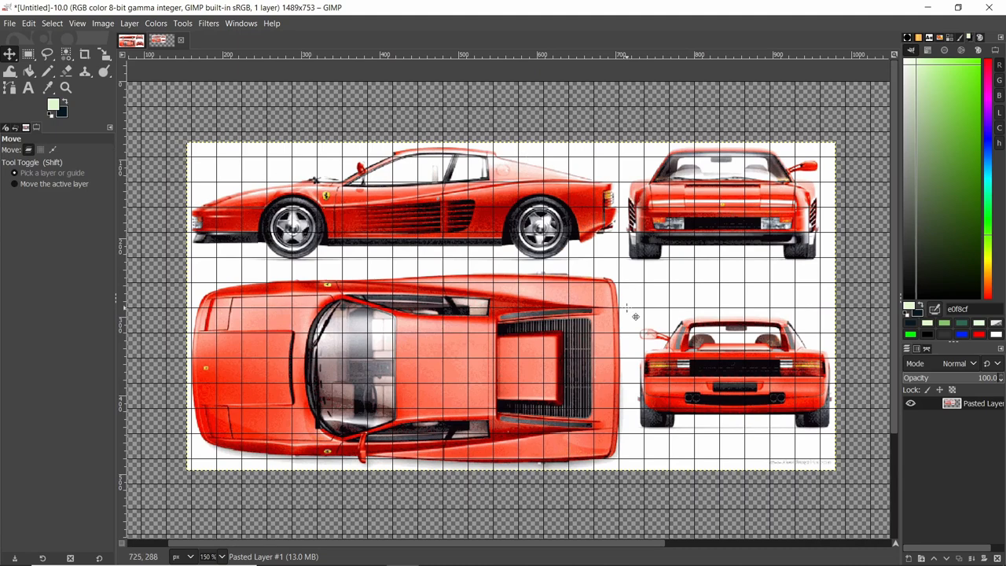
- Pick a toolbox tool for arranging the four blueprint view layers
click(29, 58)
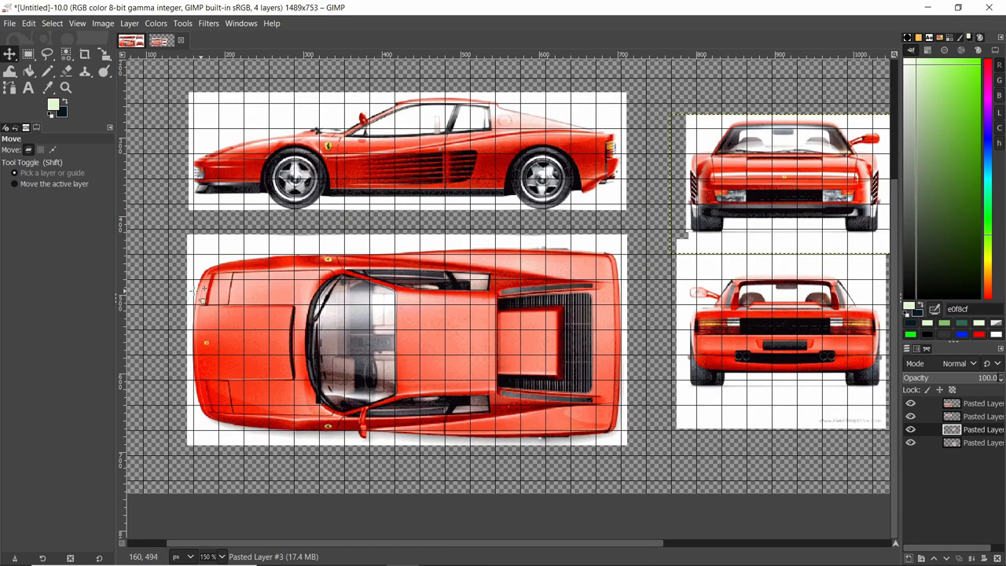
mouse_move(559, 248)
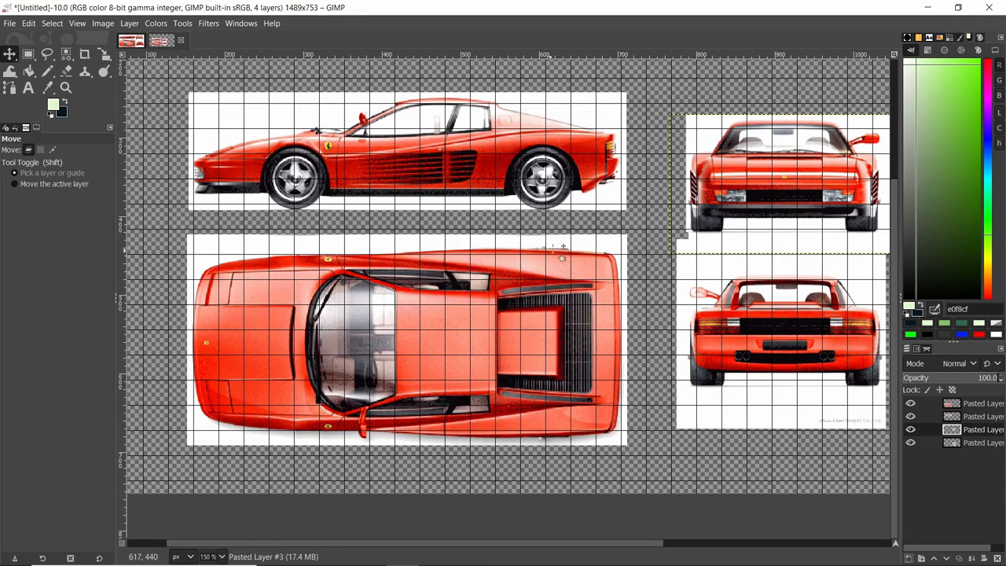
mouse_move(558, 245)
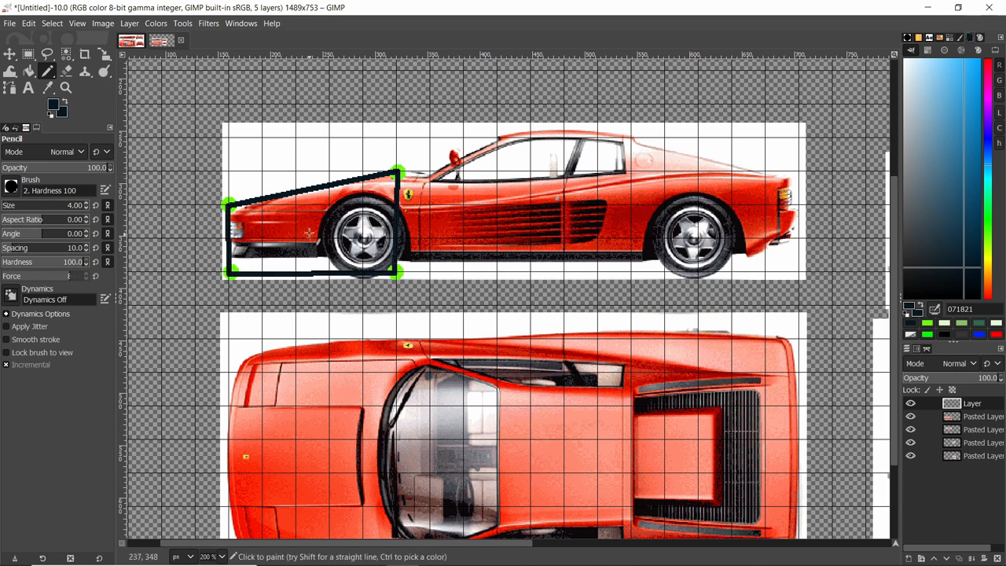
mouse_move(388, 252)
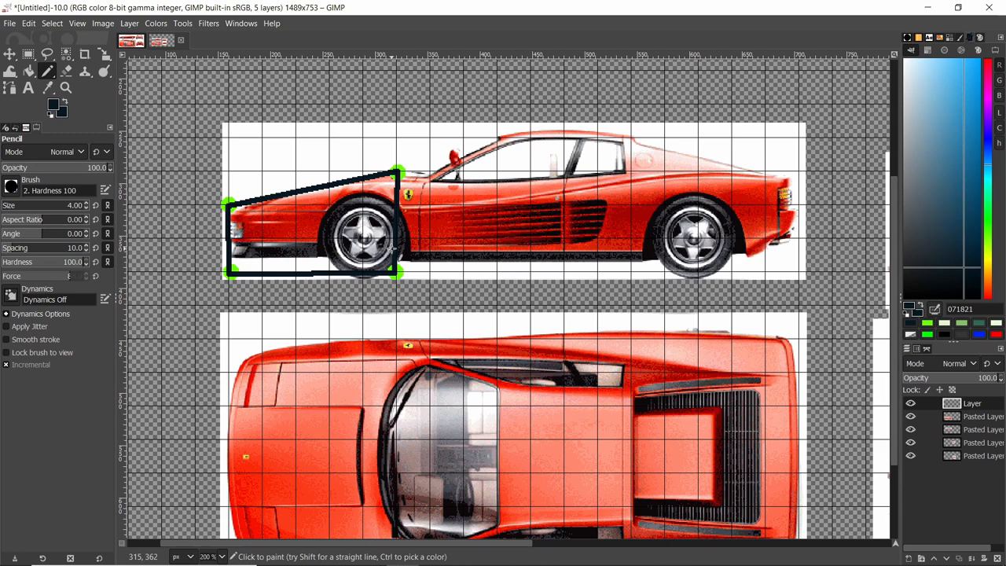
mouse_move(308, 229)
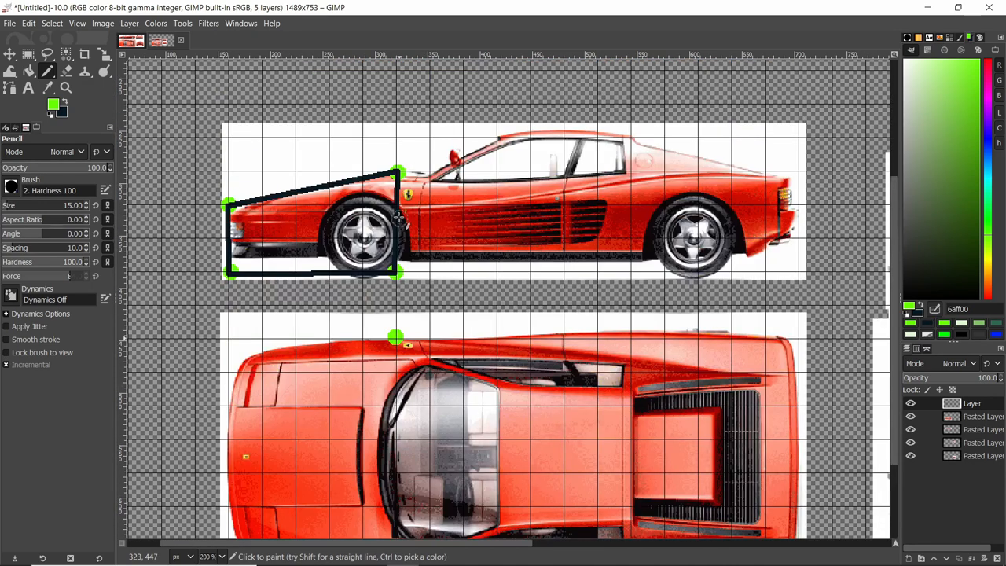
- Scroll the GIMP canvas across the traced side, top, front and rear views
scroll(down, 3)
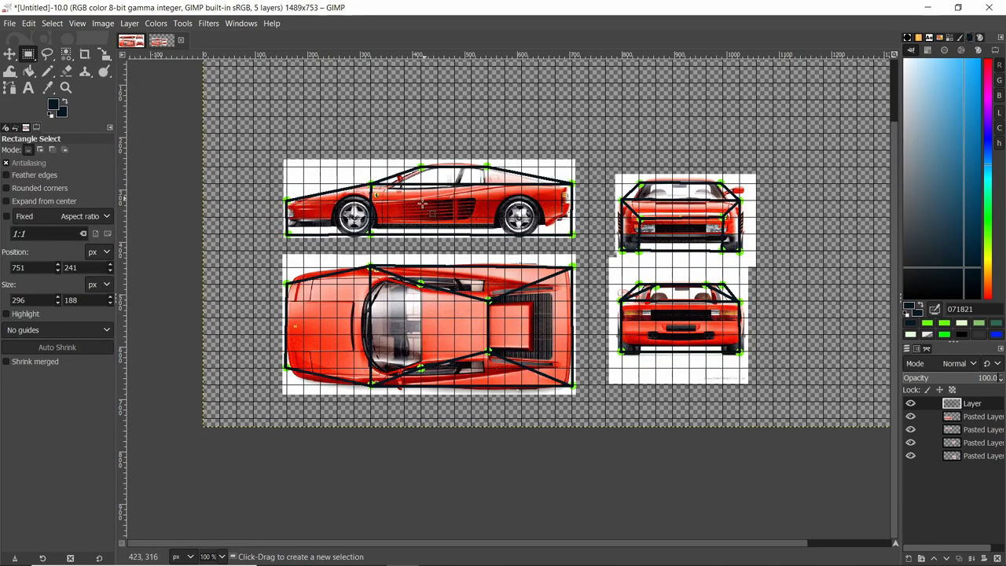
- Scroll to zoom into the traced outlines for refinement
scroll(down, 3)
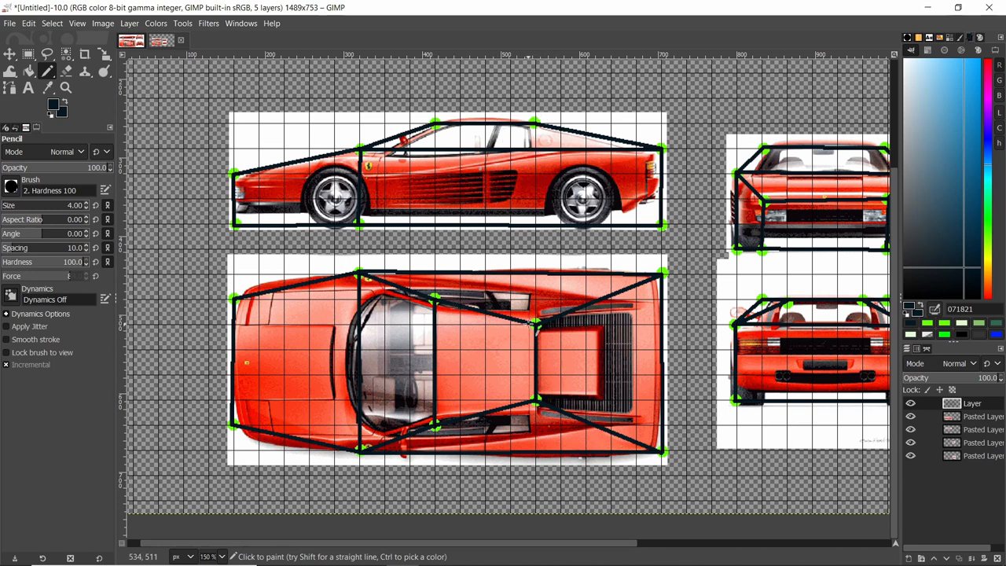
mouse_move(350, 346)
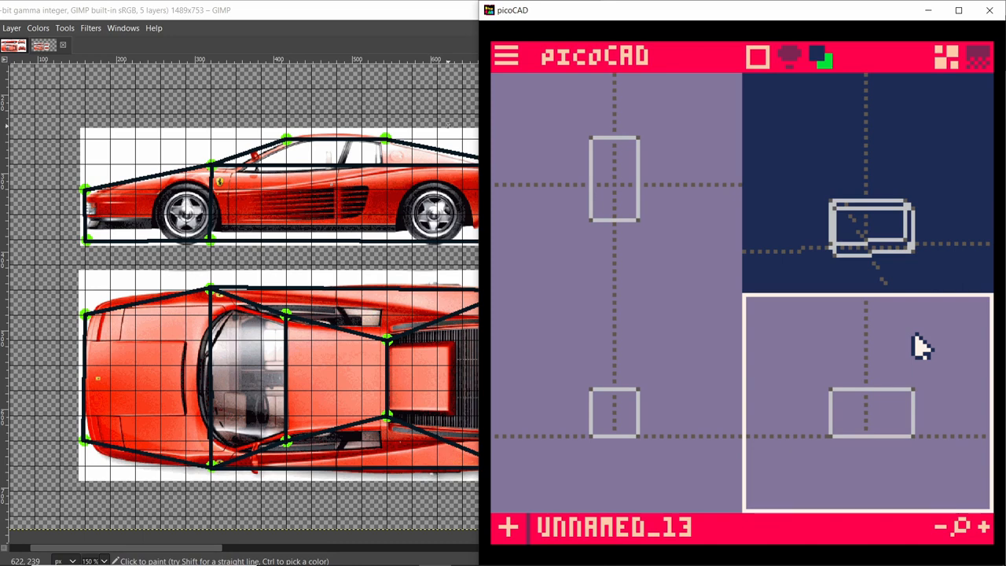
mouse_move(908, 371)
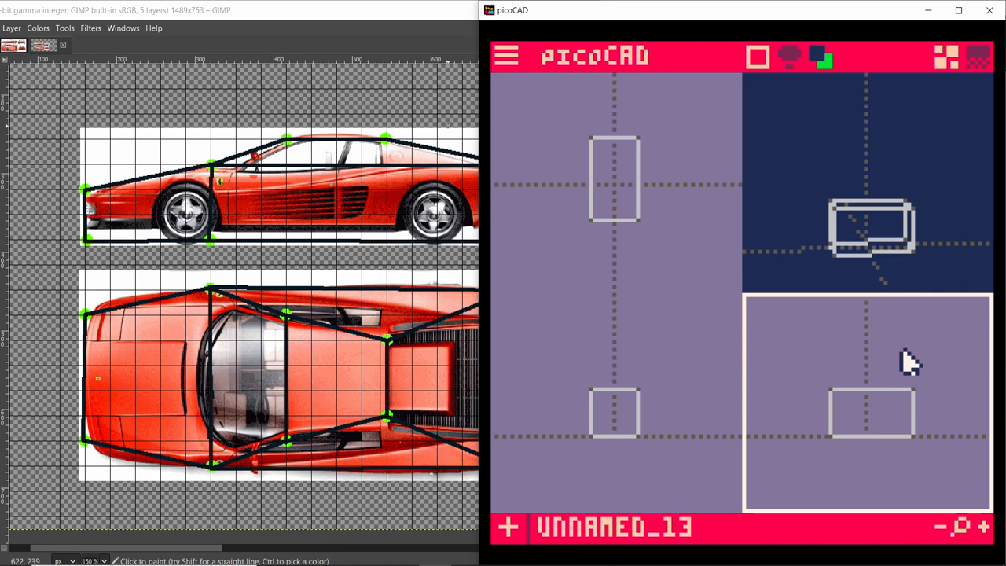
mouse_move(847, 375)
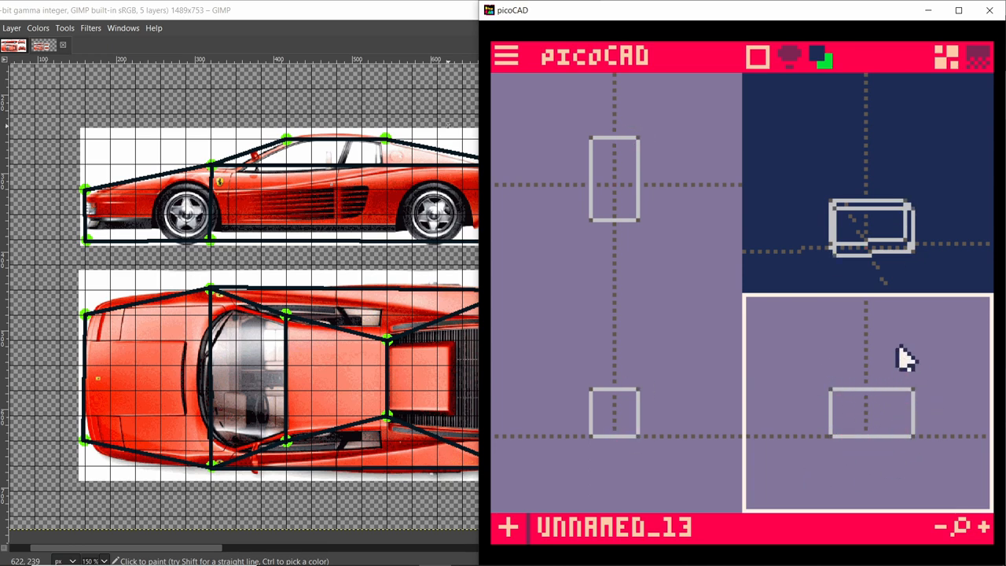
mouse_move(910, 371)
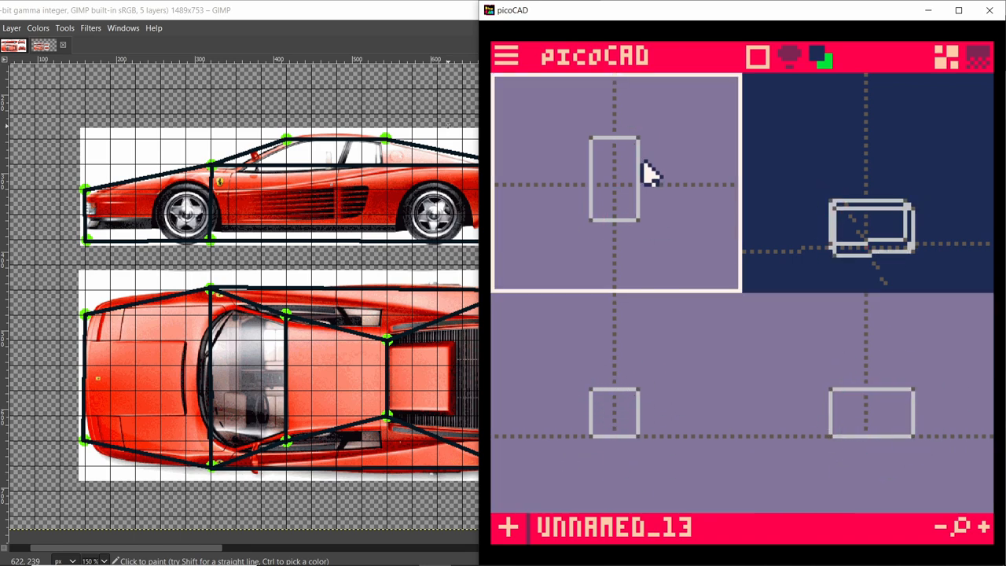
mouse_move(682, 161)
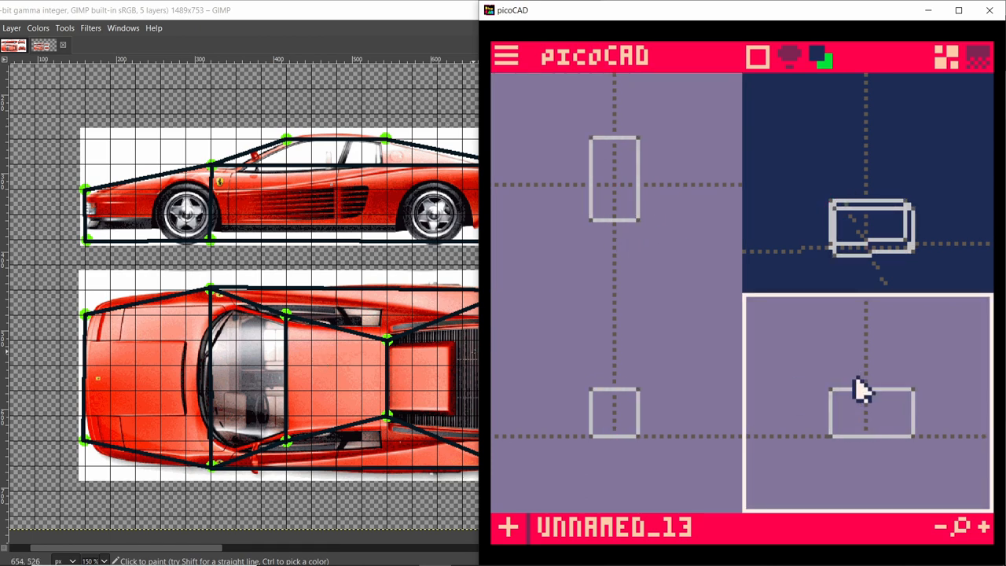
mouse_move(829, 389)
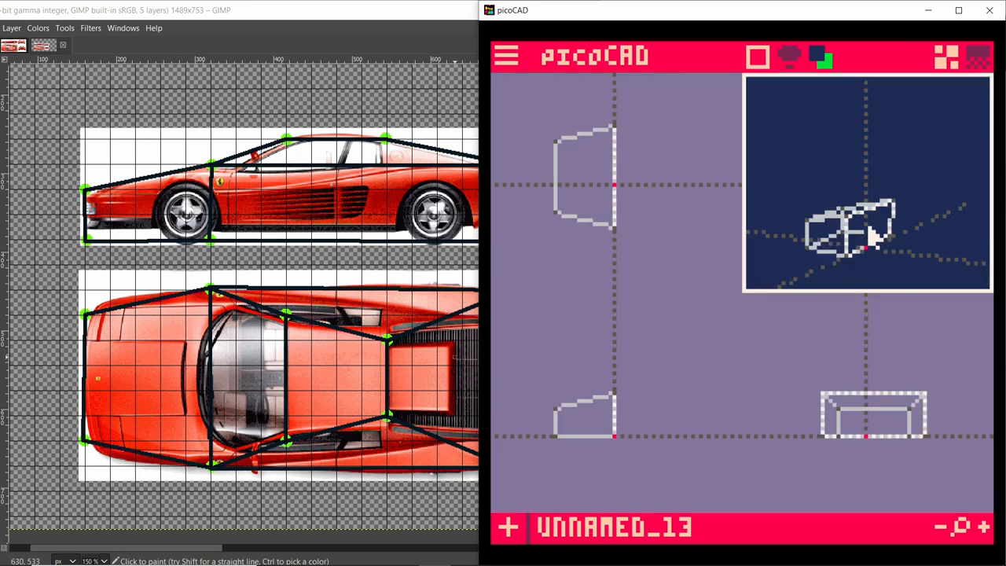
- Extrude the selected body-block face from its right-click menu
right_click(866, 245)
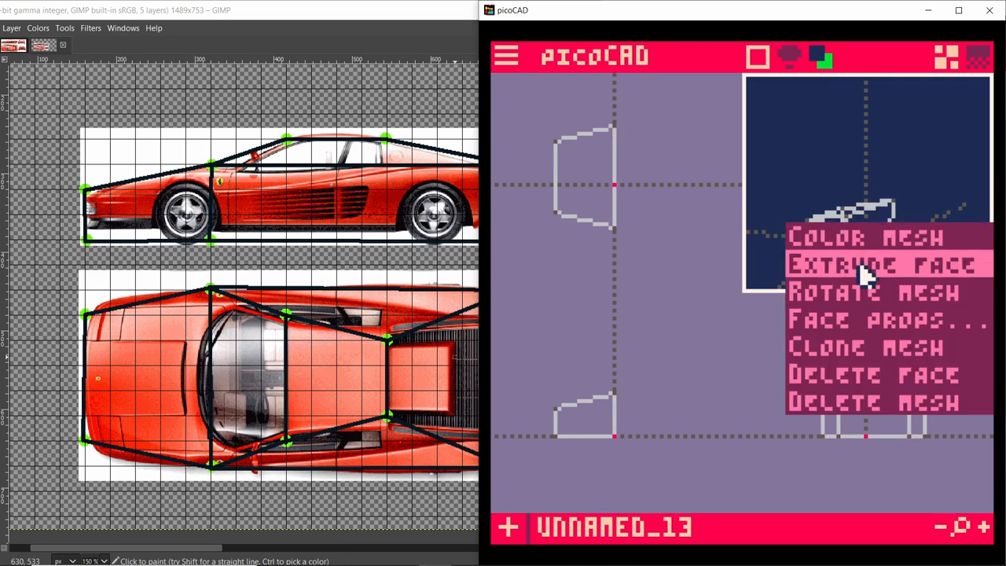
click(886, 265)
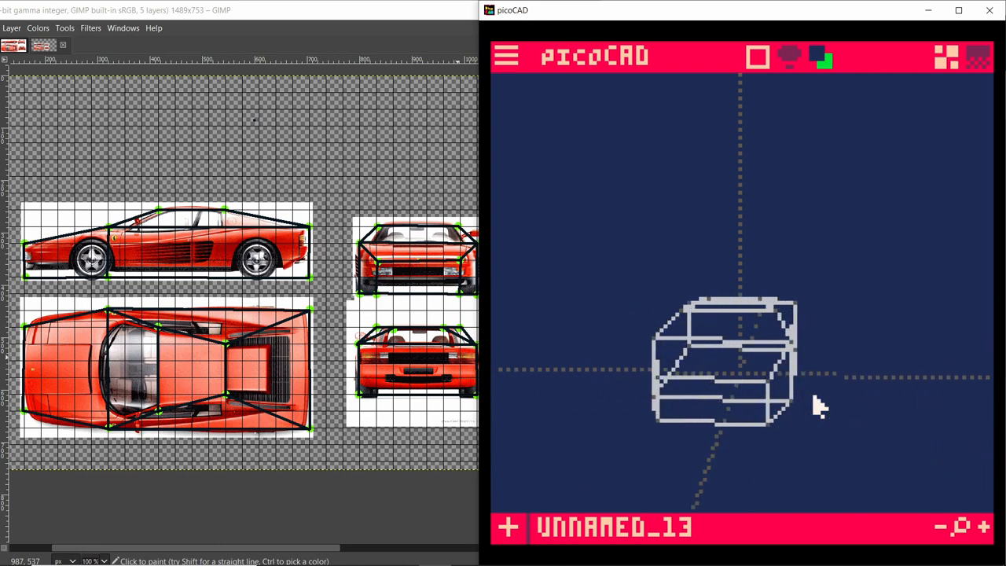
- Orbit the viewport to inspect the blocky multi-section car body mesh
drag(821, 407, 766, 326)
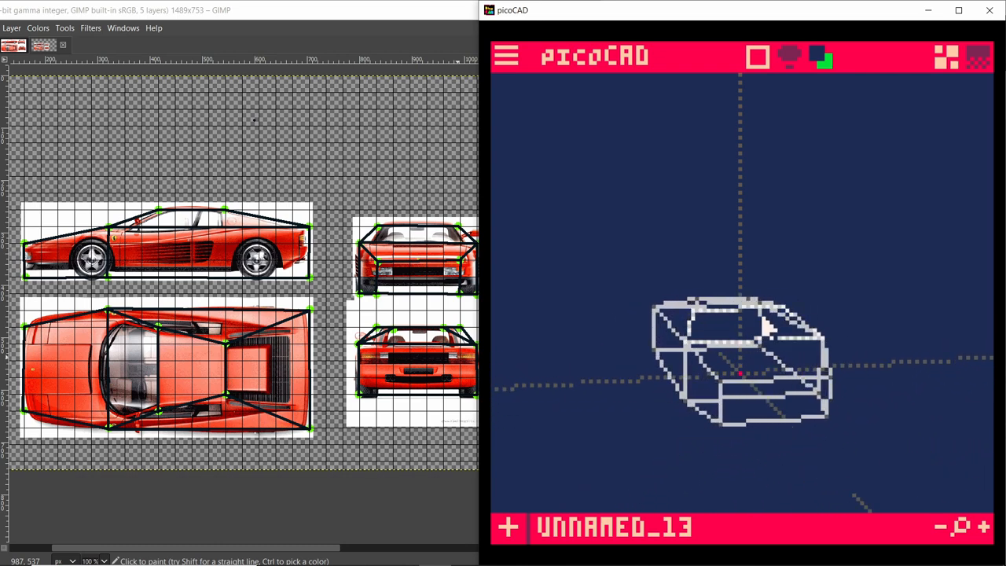
drag(762, 330, 821, 353)
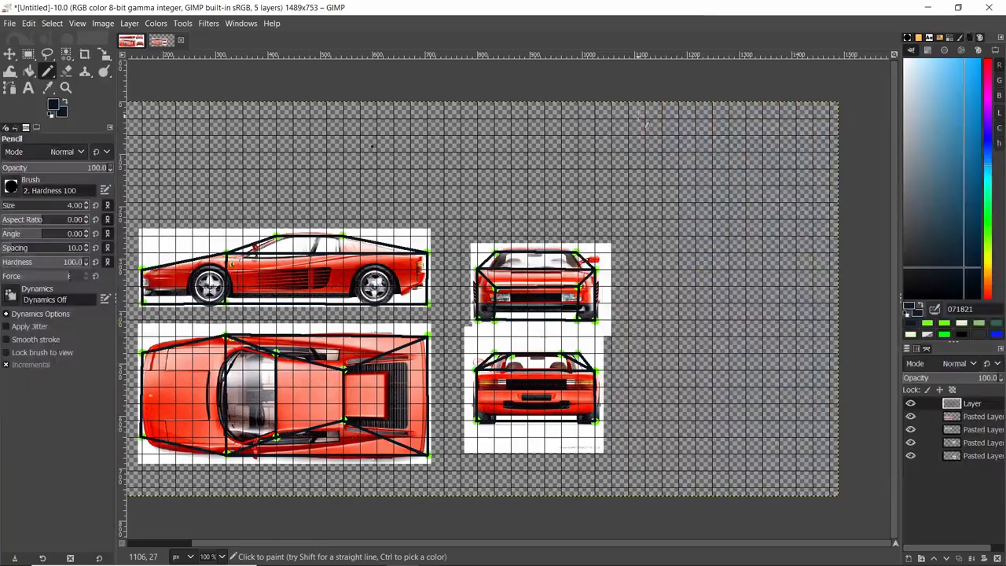
mouse_move(610, 212)
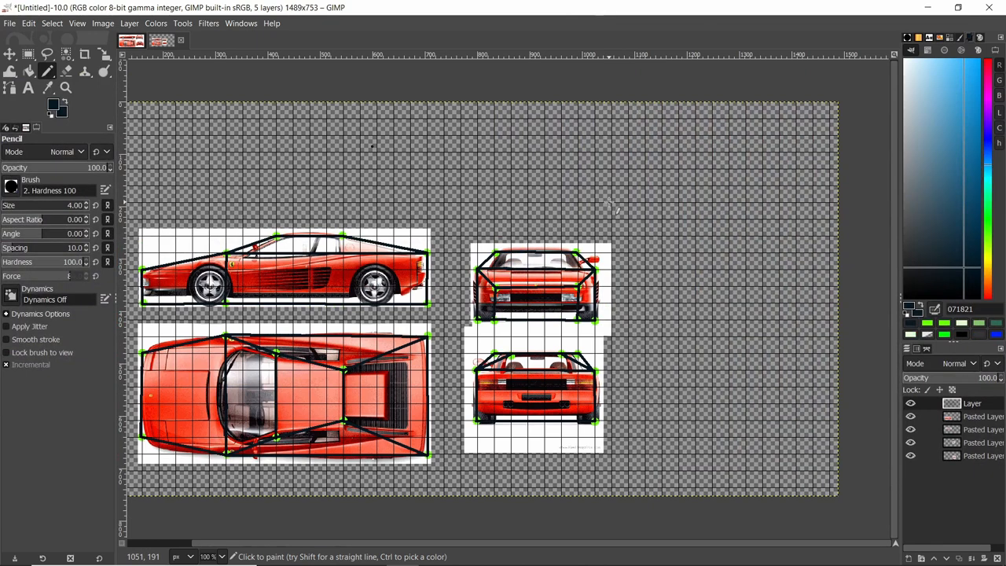
mouse_move(467, 194)
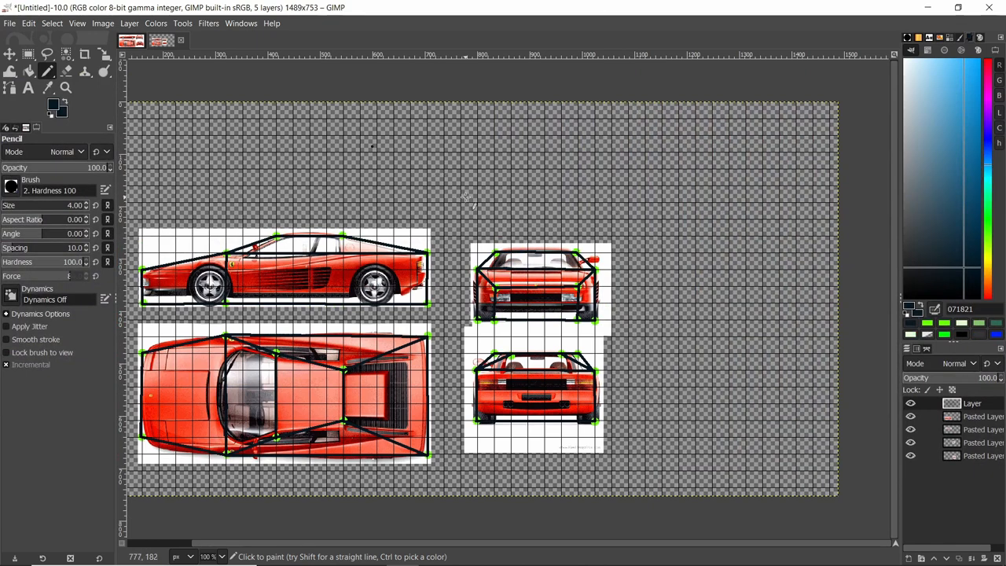
- Create a new 128×128 image in GIMP
click(13, 22)
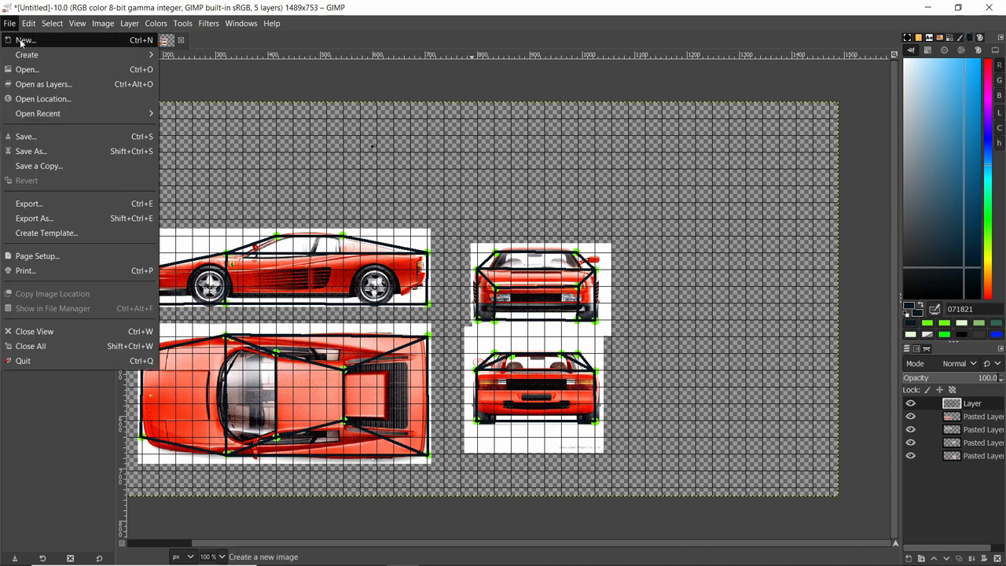
click(22, 35)
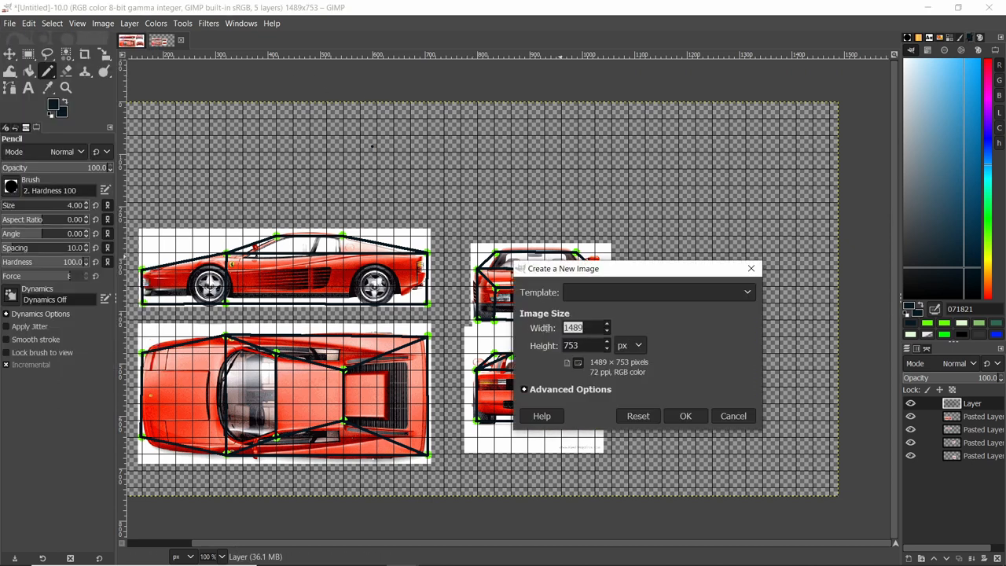
text(128)
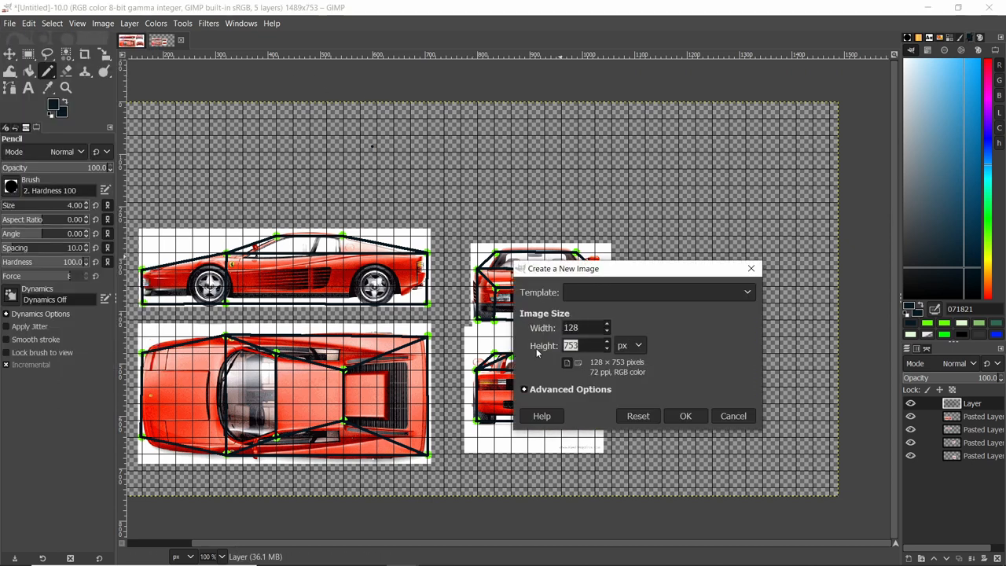
text(128)
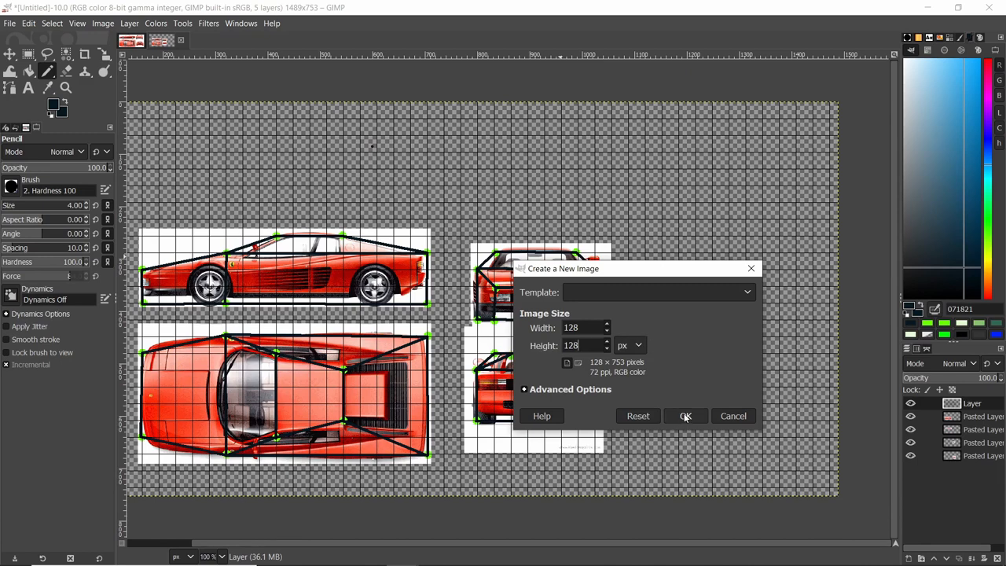
click(685, 415)
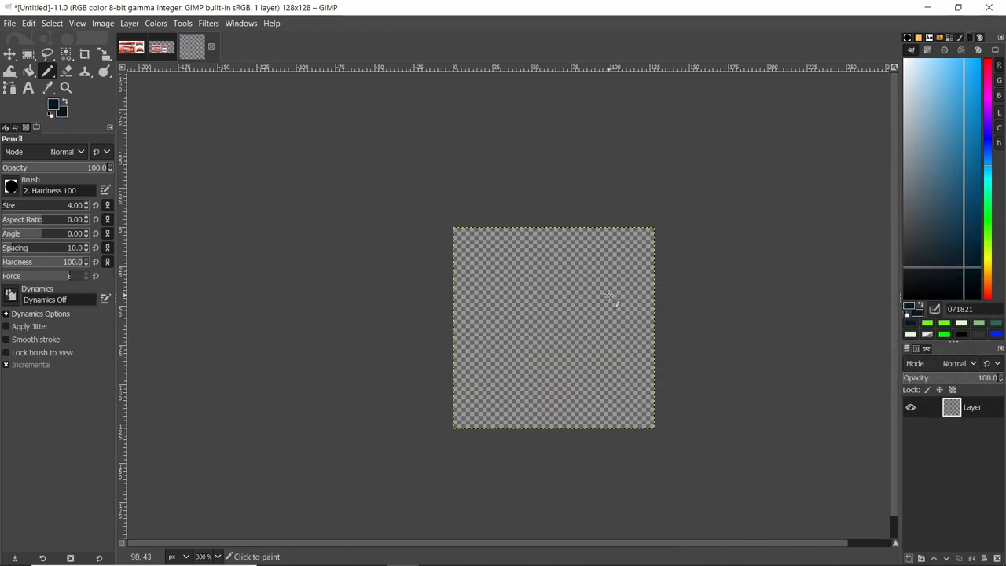
- Show the grid on the new image and set grid spacing to 2
click(77, 22)
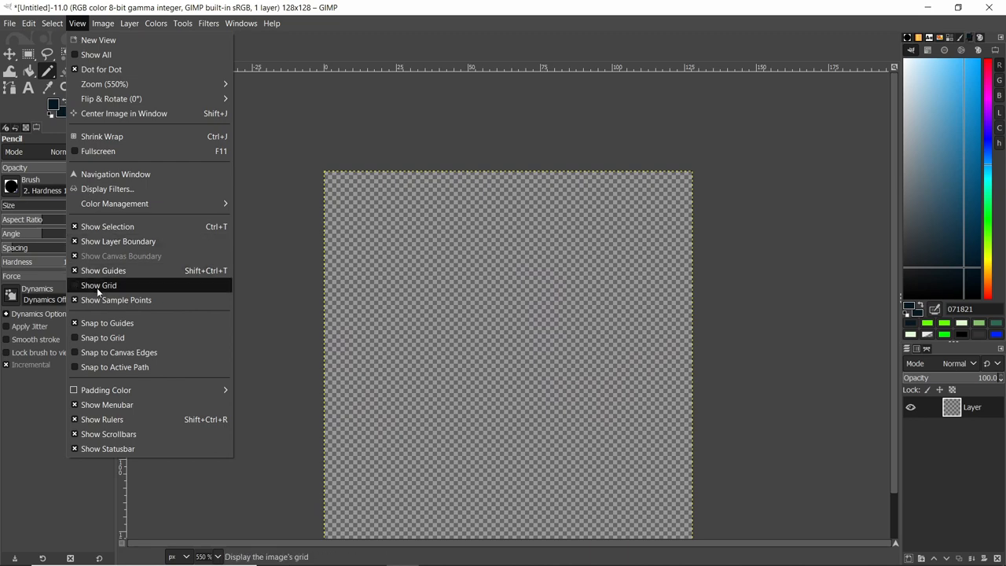
click(127, 23)
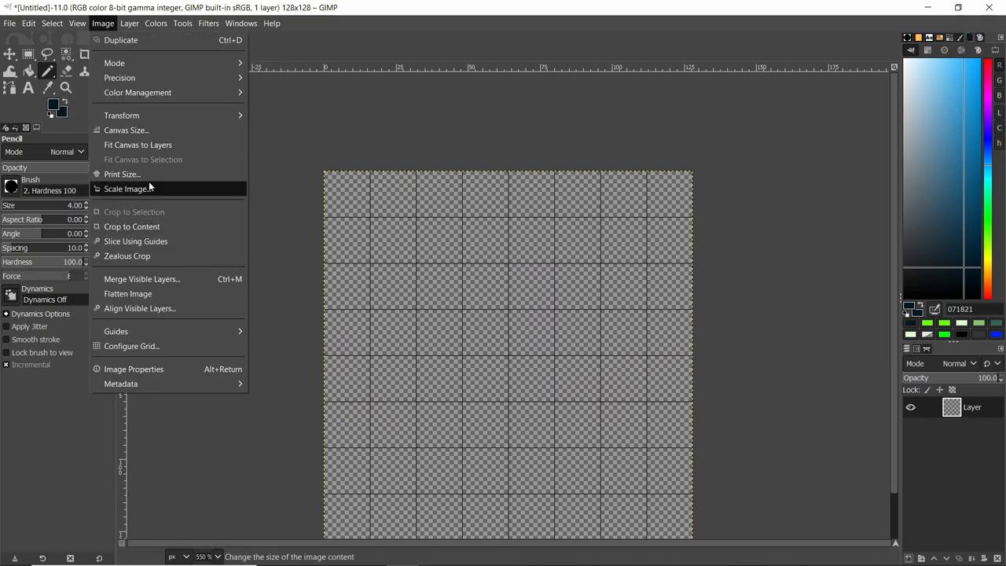
click(130, 346)
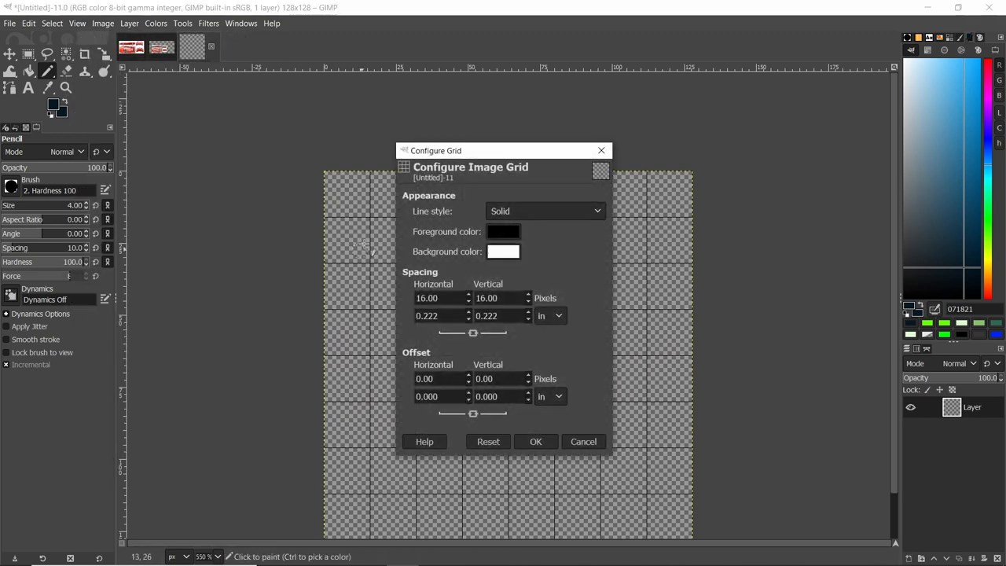
text(2)
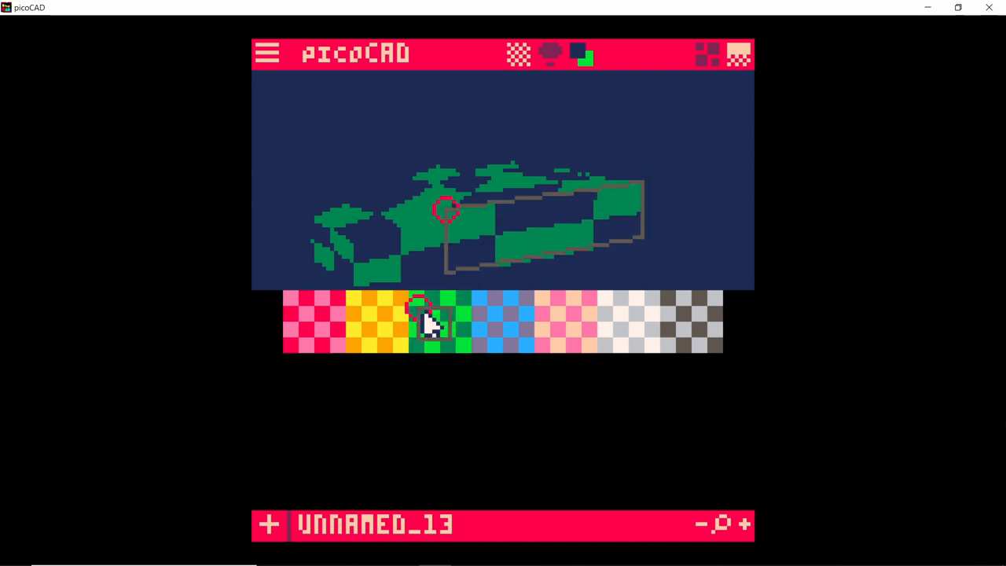
- Map the selected side face onto the light blue and lavender texture area
click(507, 333)
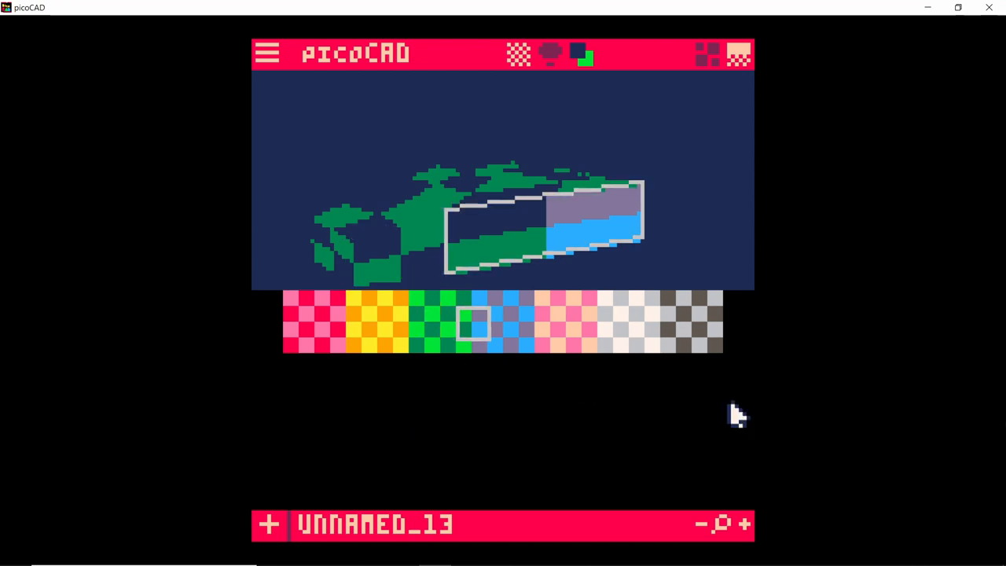
mouse_move(516, 363)
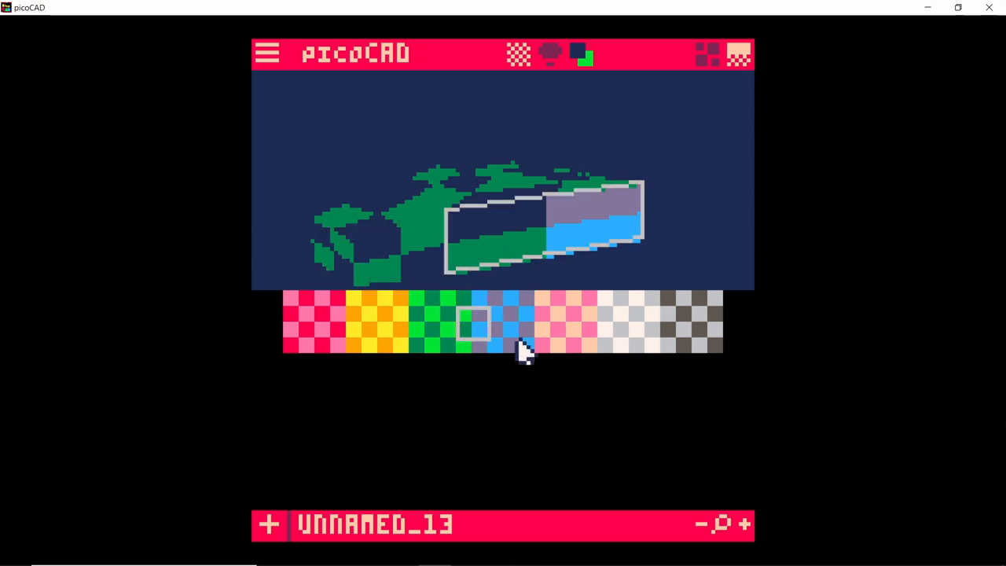
mouse_move(579, 250)
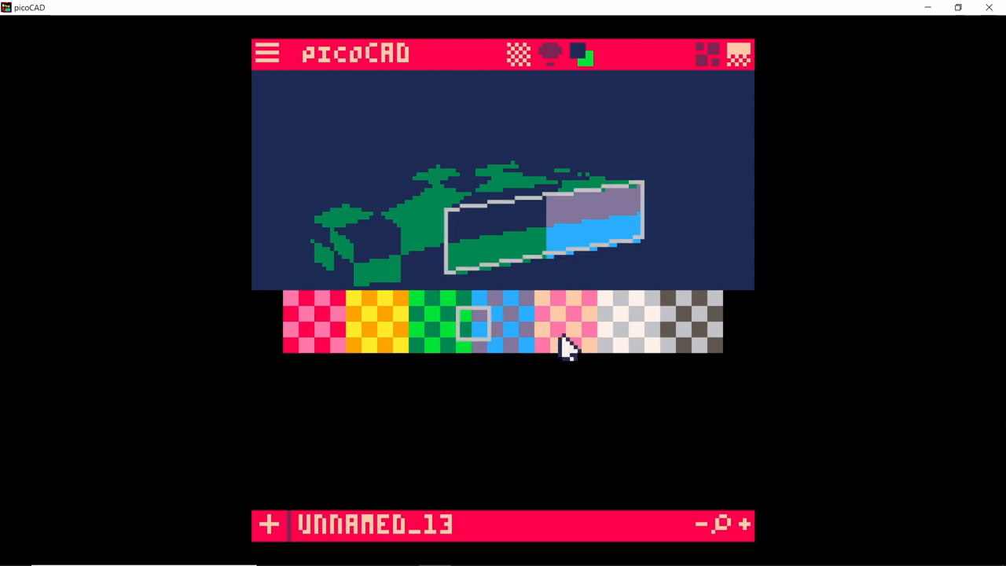
mouse_move(523, 533)
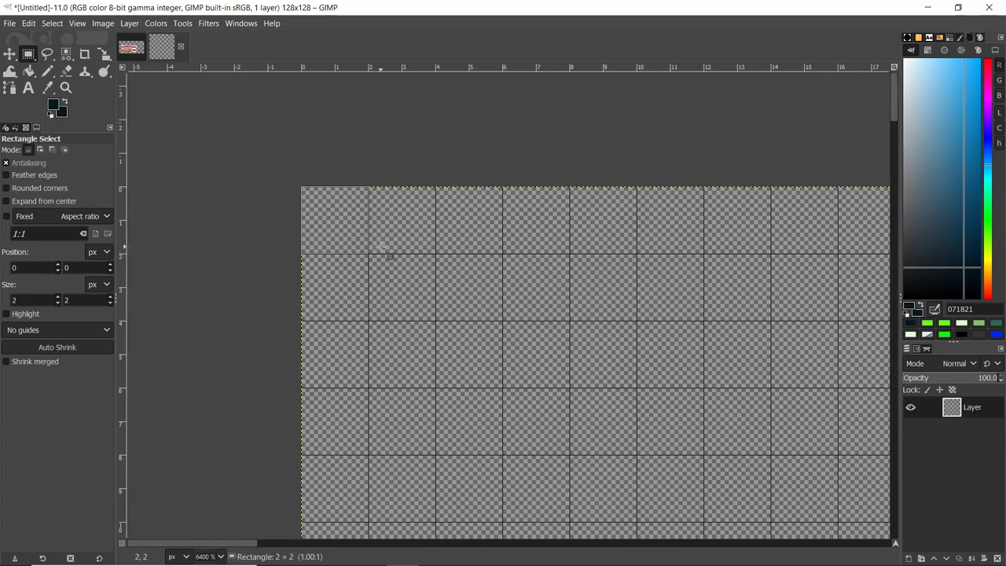
- Mark a 2×2 area on the texture, then deselect on the blueprint image
drag(301, 187, 370, 253)
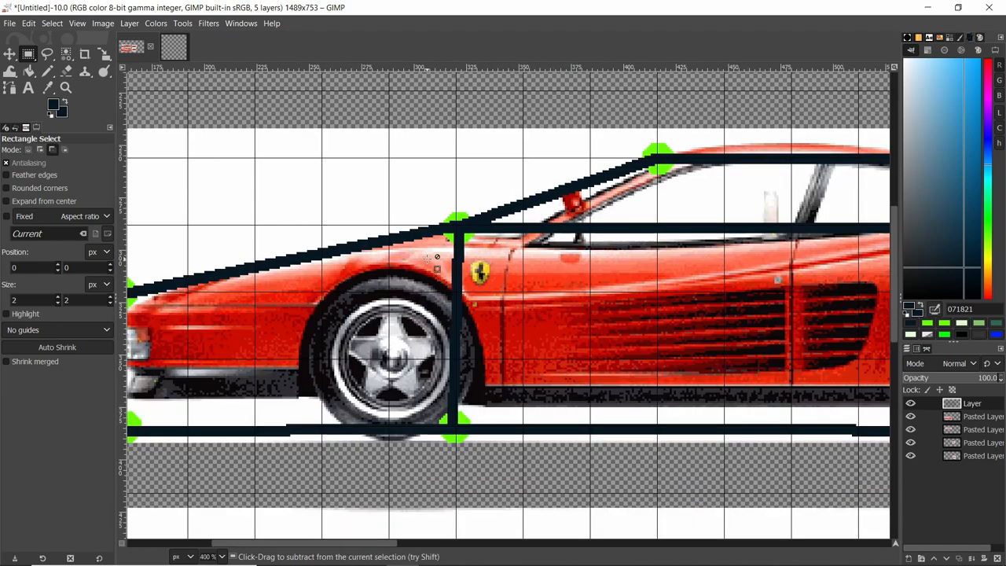
click(204, 556)
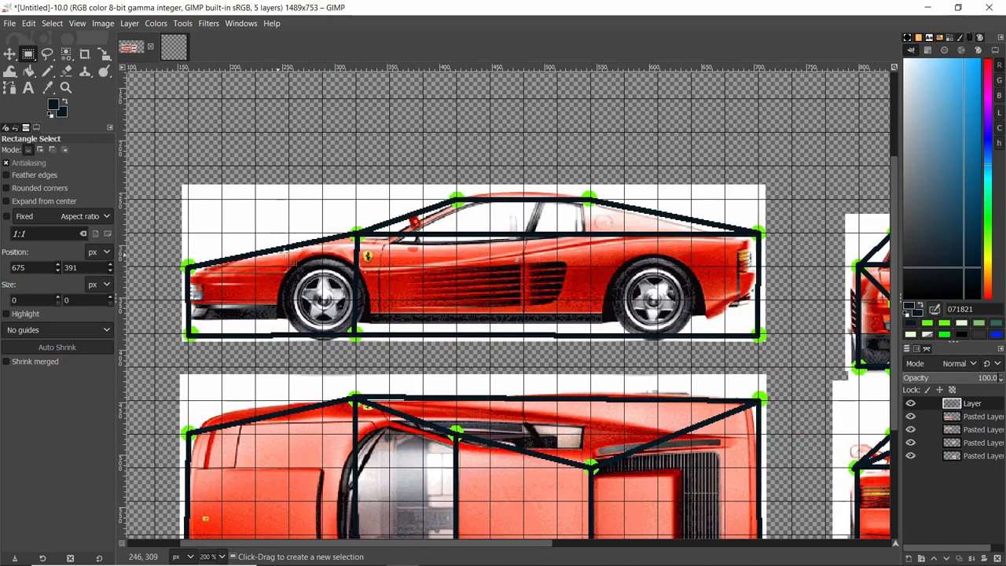
- Pencil-paint the side strip with dark front and rear wheels and a green bottom line
click(174, 48)
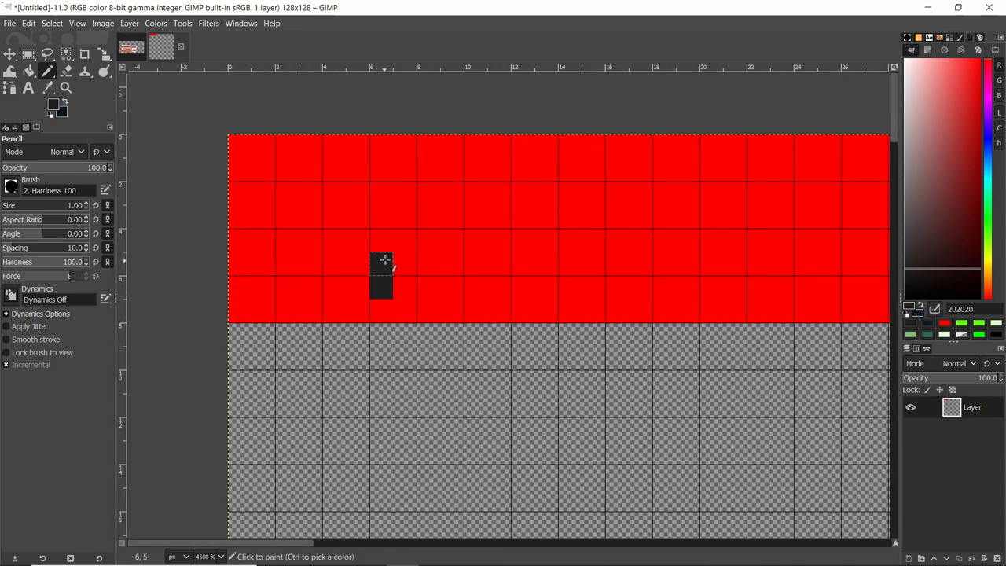
drag(381, 275, 429, 271)
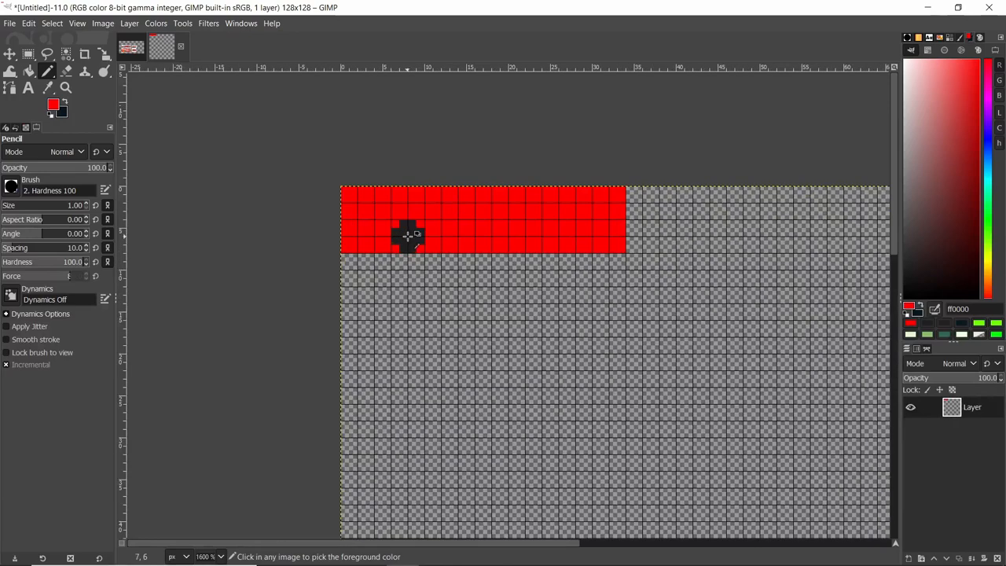
click(160, 49)
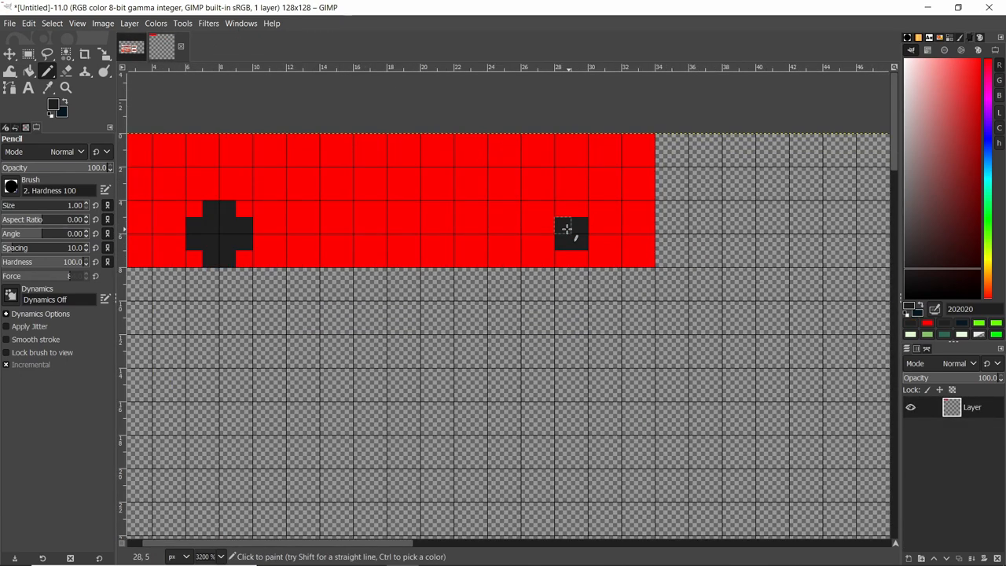
click(561, 233)
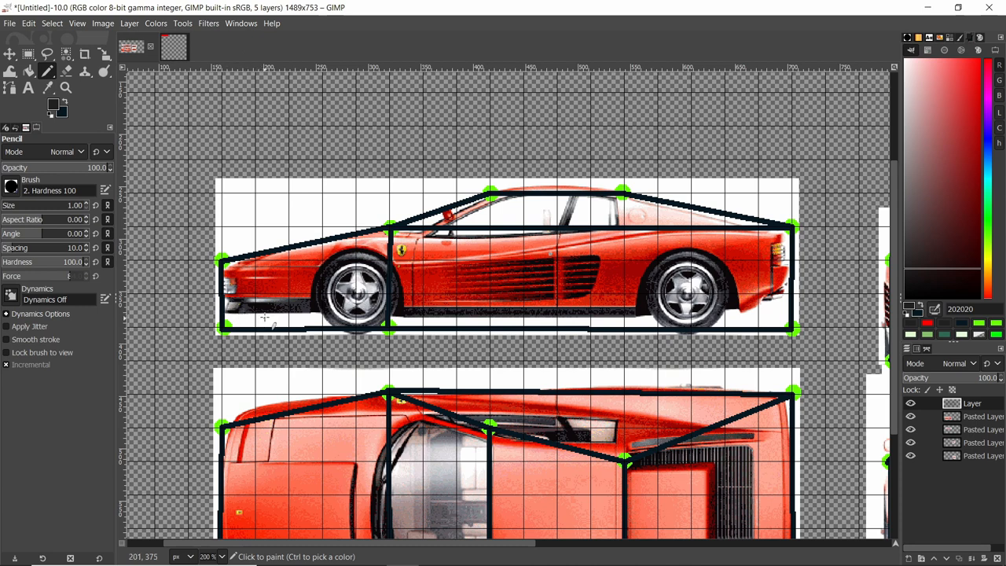
mouse_move(612, 311)
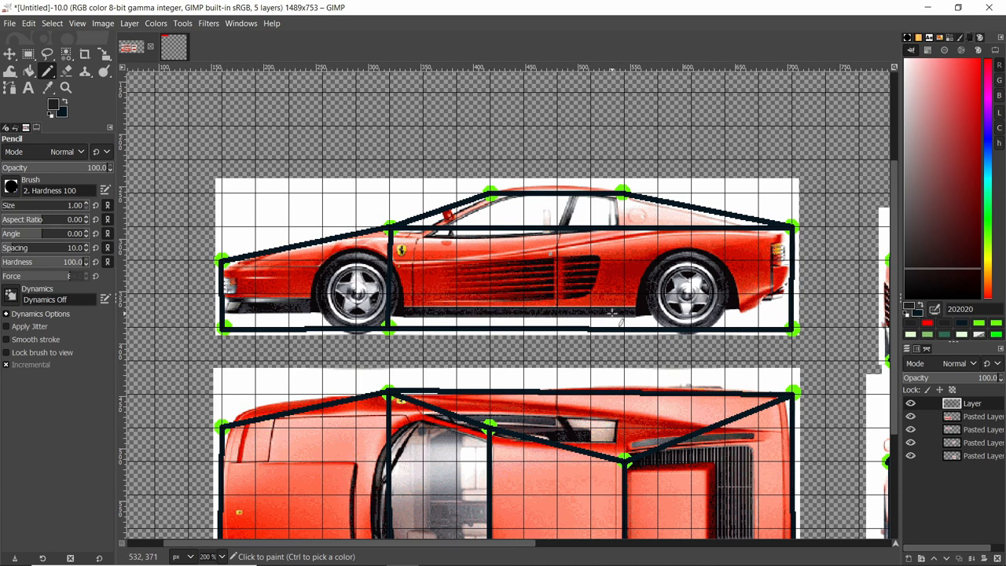
mouse_move(782, 316)
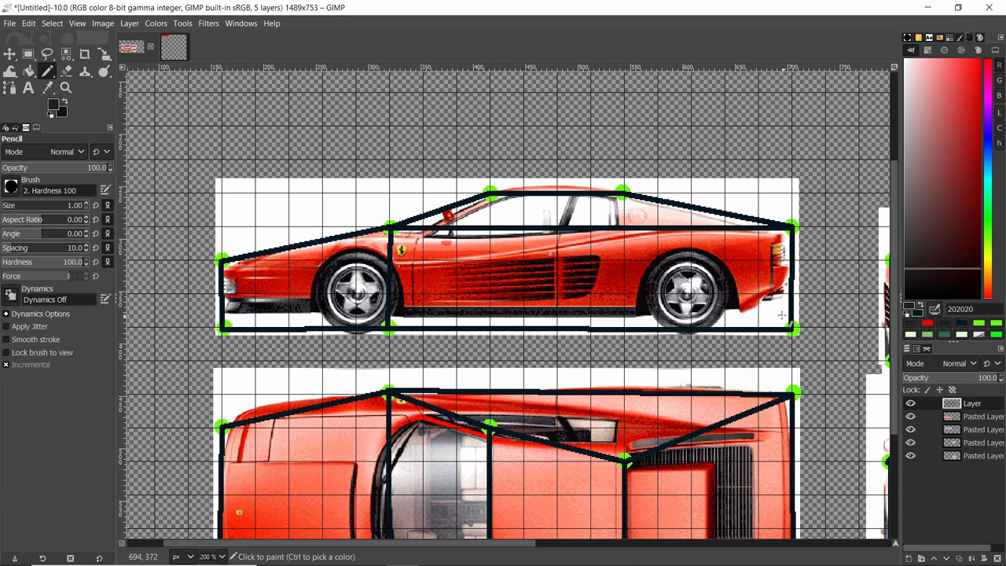
mouse_move(523, 314)
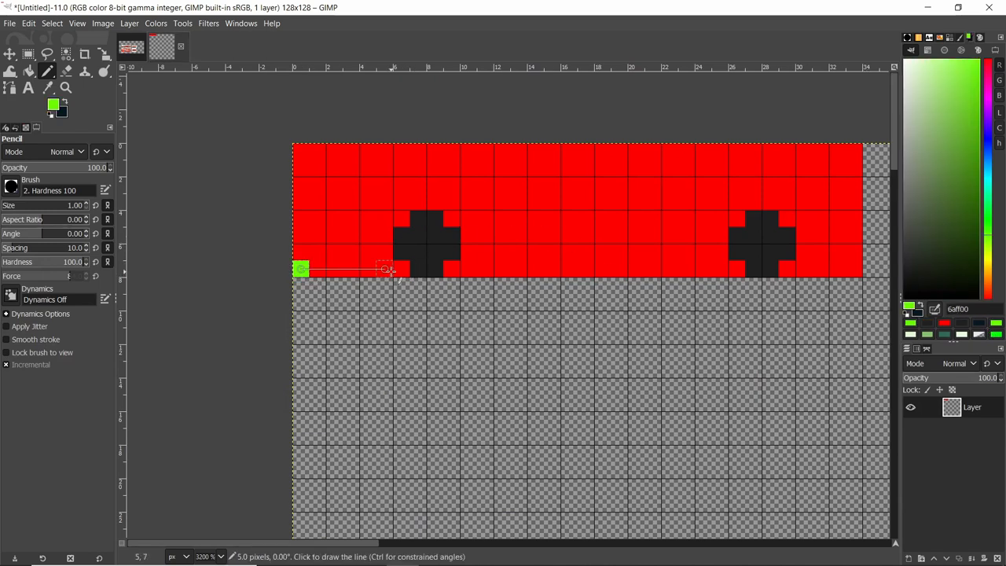
drag(301, 270, 804, 270)
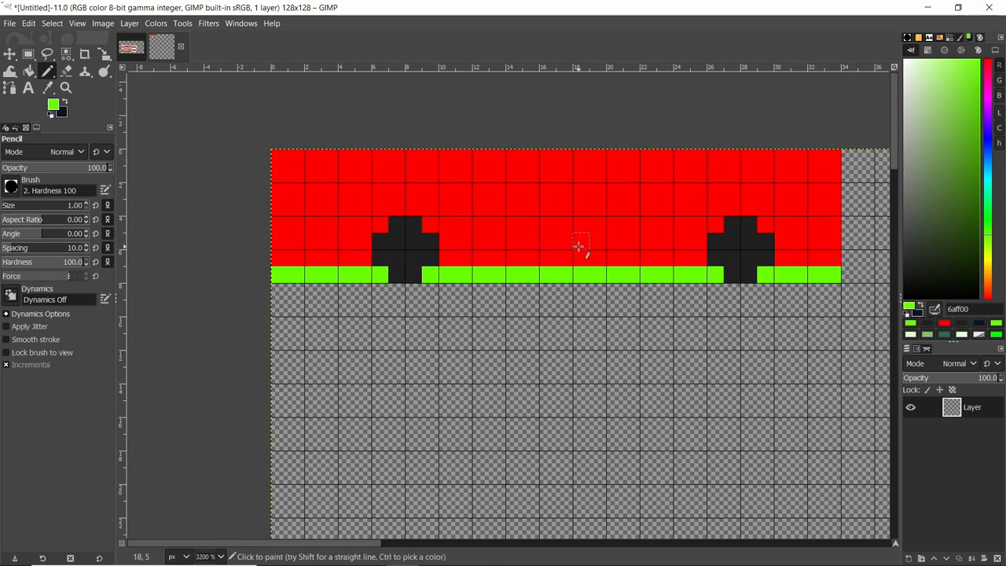
mouse_move(559, 170)
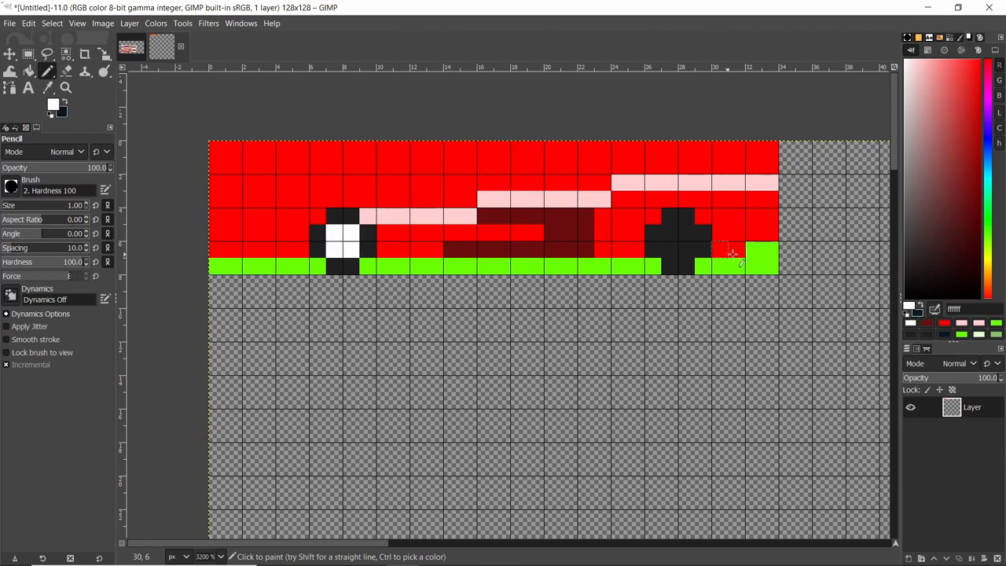
scroll(down, 3)
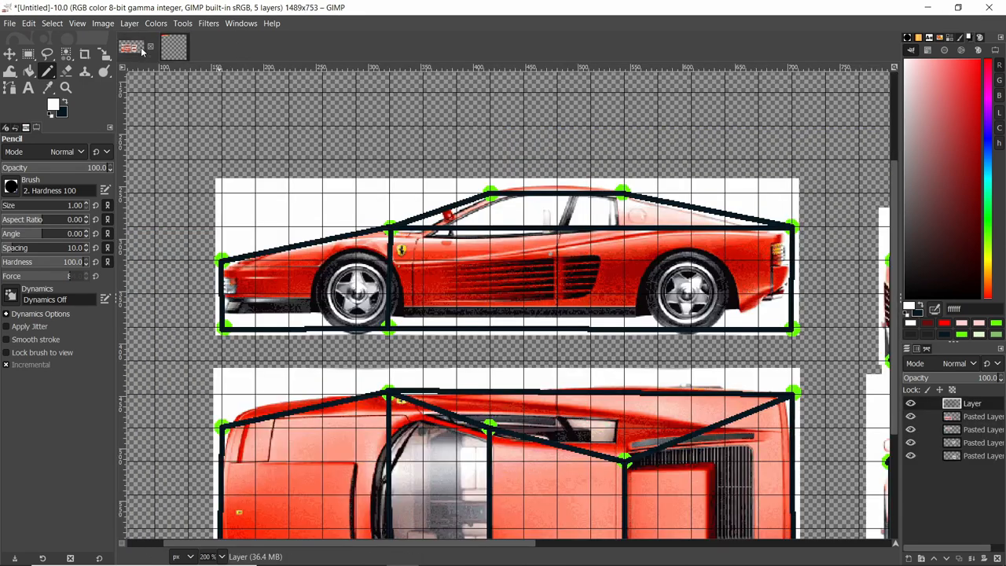
- Return to the texture image and zoom out to show the top, front and rear panels
click(161, 50)
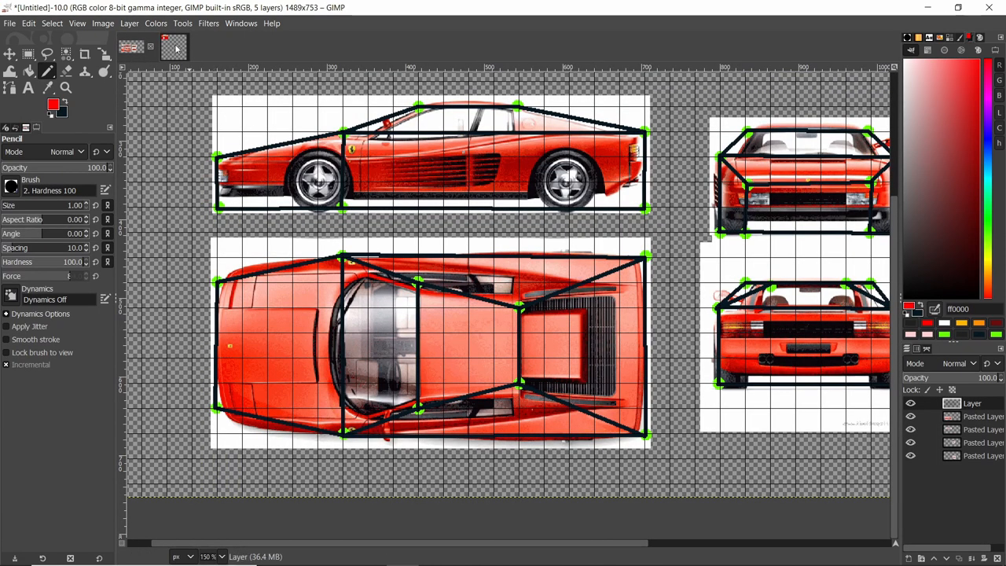
click(161, 46)
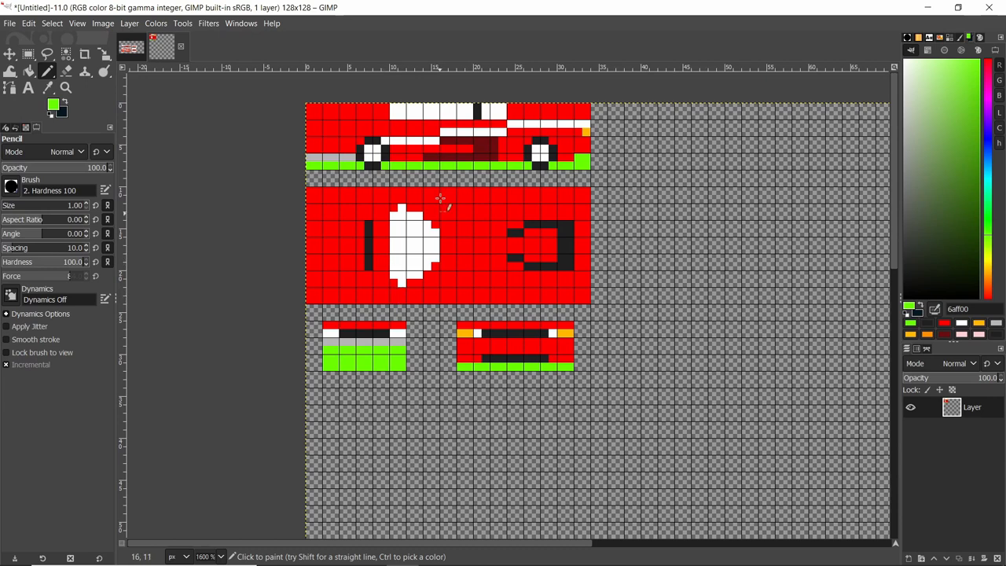
click(98, 23)
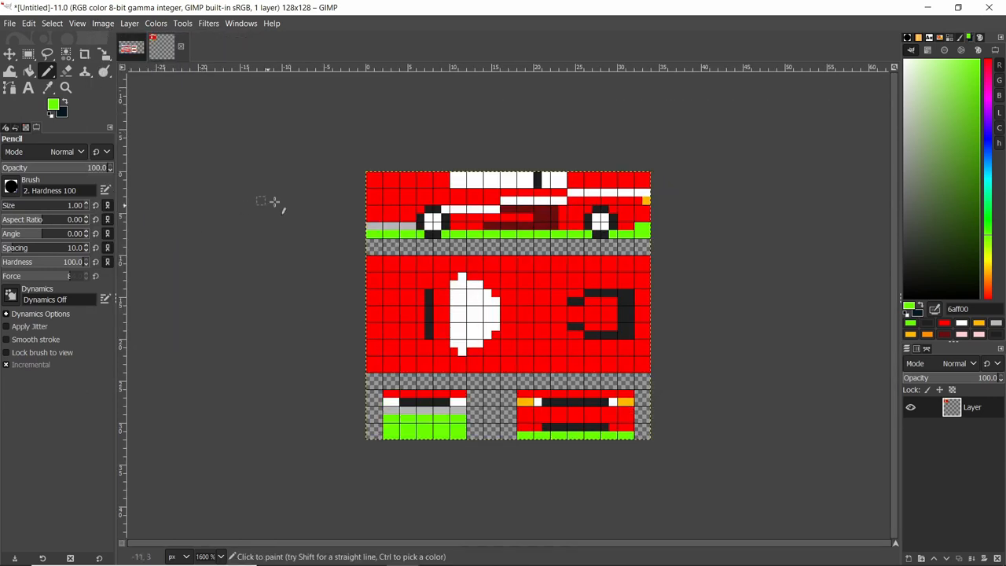
- Export the texture as PNG for loading into picoCAD's texture sheet
click(8, 23)
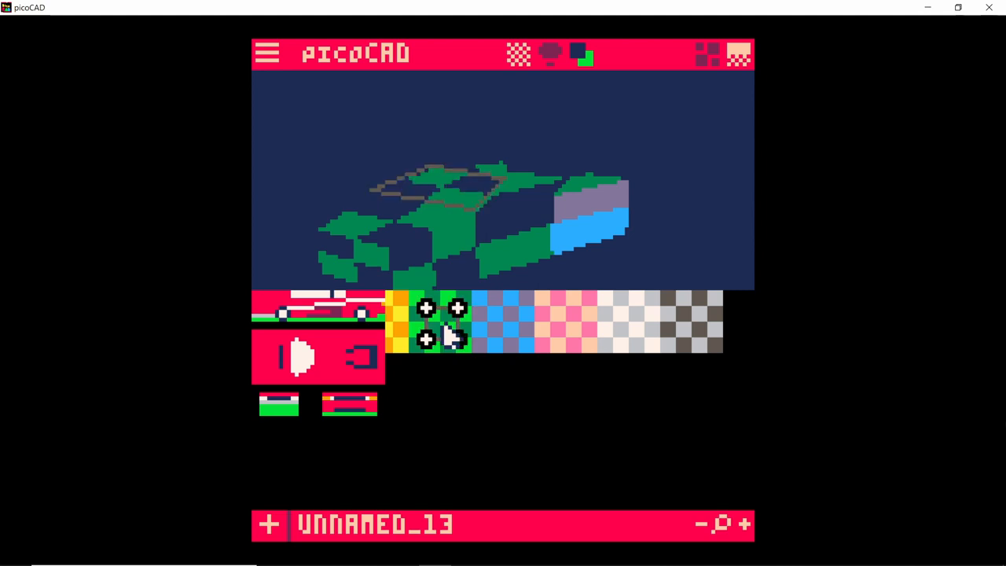
- Select a car body face to map onto the red-and-white side strip
click(426, 312)
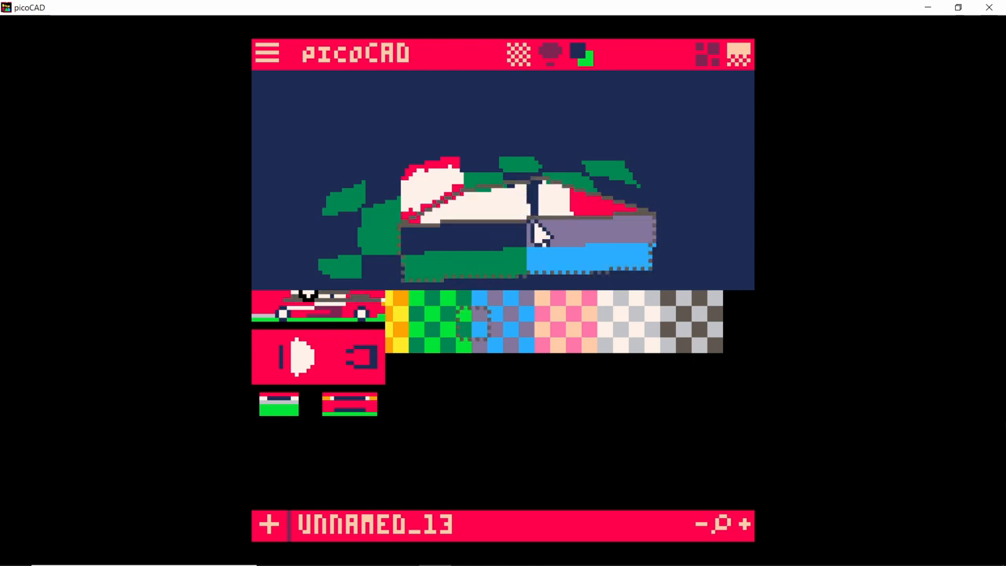
- Drag two face UV boxes onto the side strip's body areas
drag(542, 228, 448, 197)
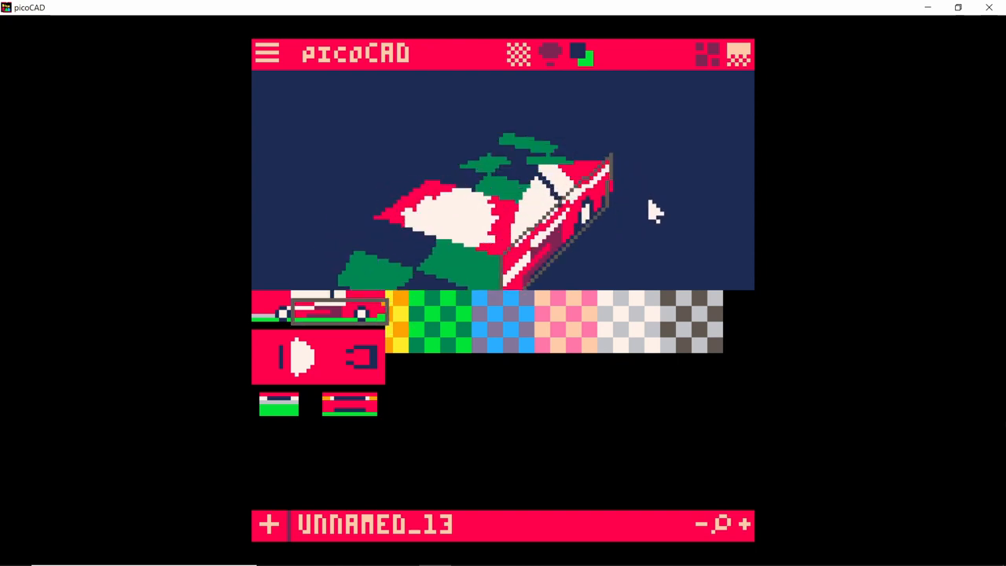
drag(656, 212, 593, 244)
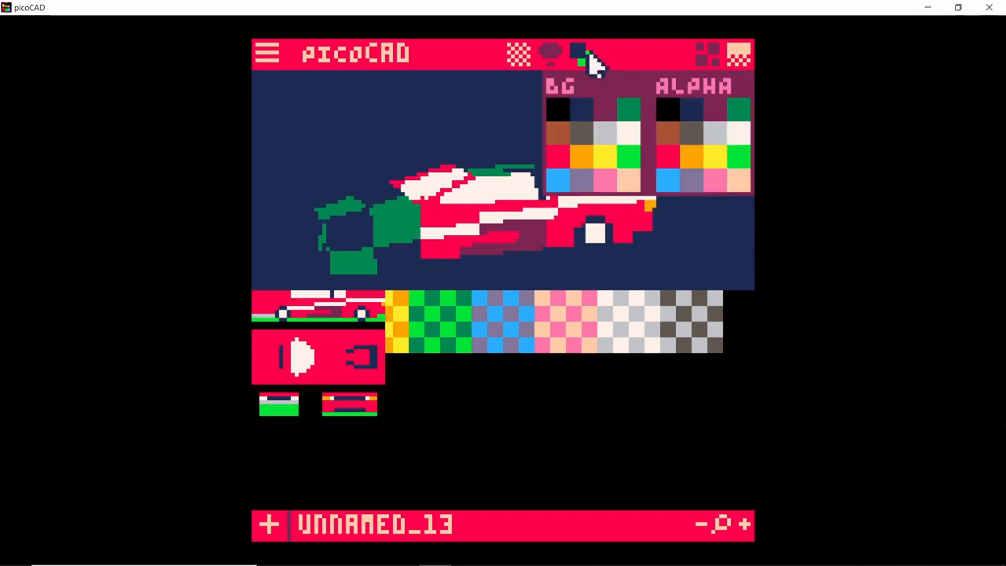
- Set the scene background to light blue and adjust a face's UV box on the texture
click(578, 54)
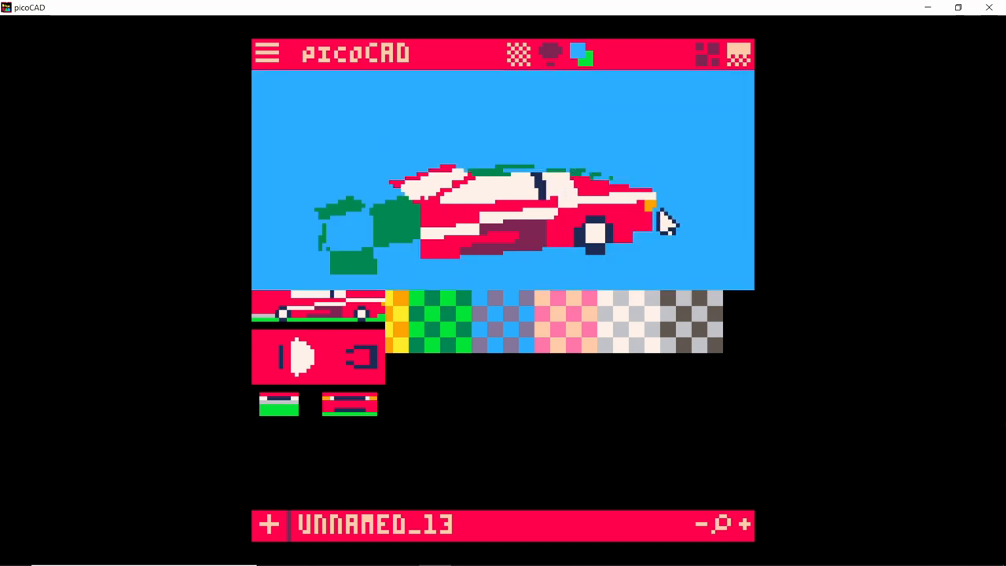
mouse_move(672, 252)
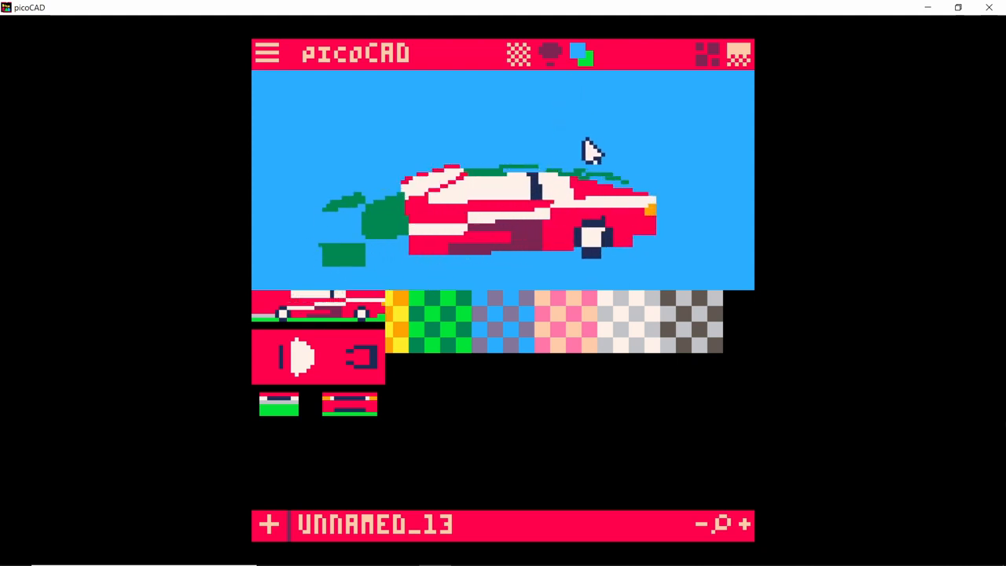
drag(589, 153, 459, 193)
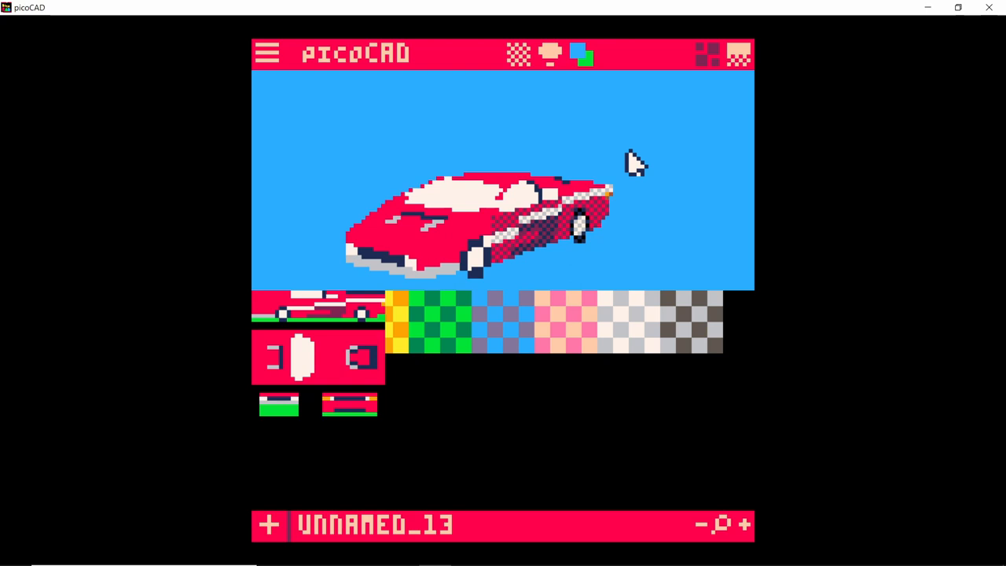
mouse_move(632, 187)
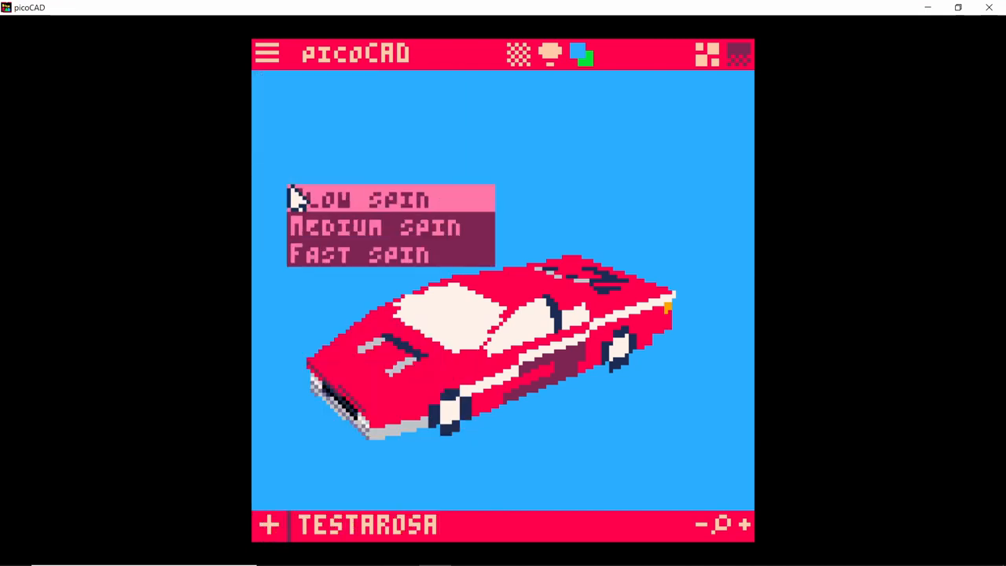
mouse_move(436, 228)
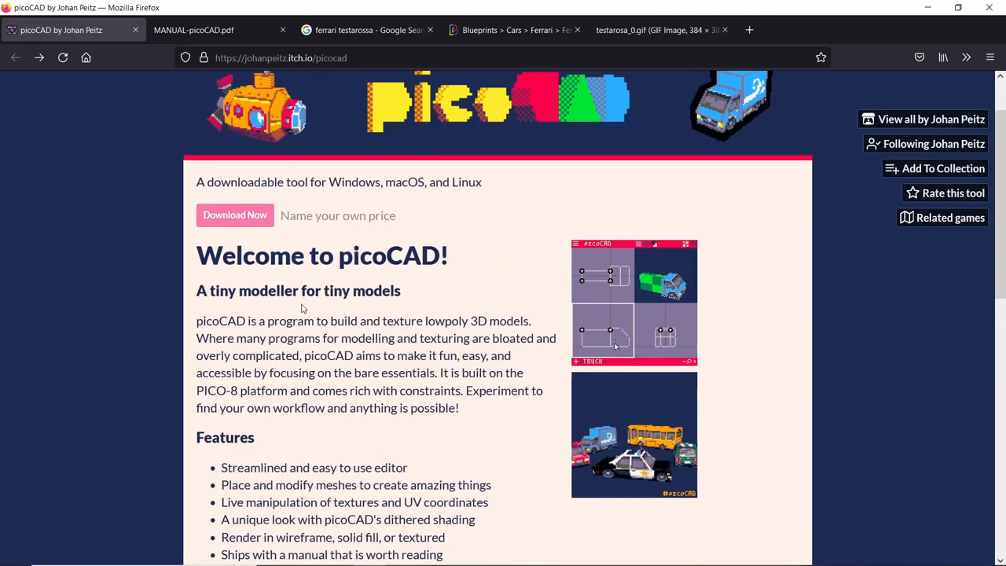
- Browse the itch.io page and picoCAD manual, then view the exported testarosa_0.gif in Firefox
scroll(down, 3)
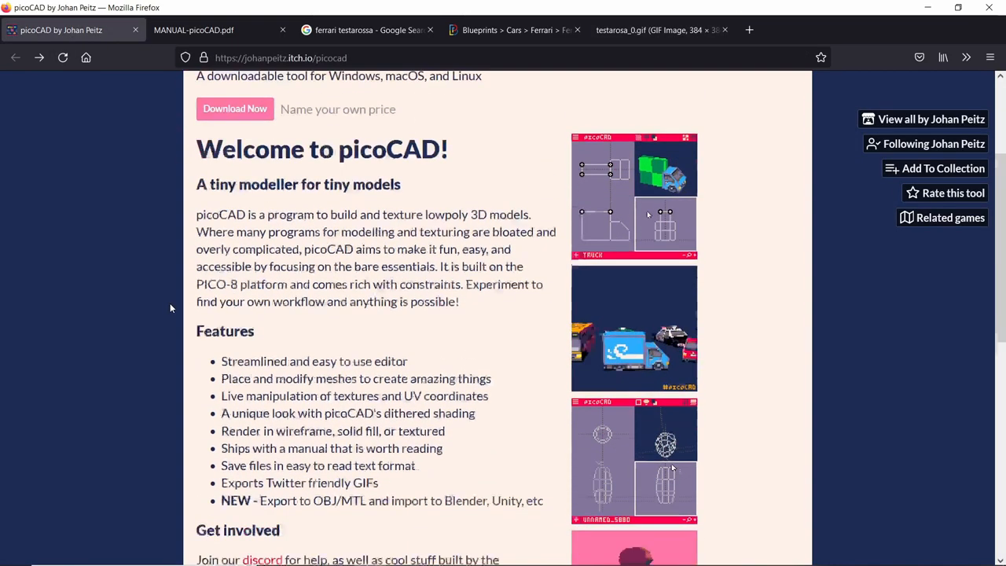
scroll(down, 3)
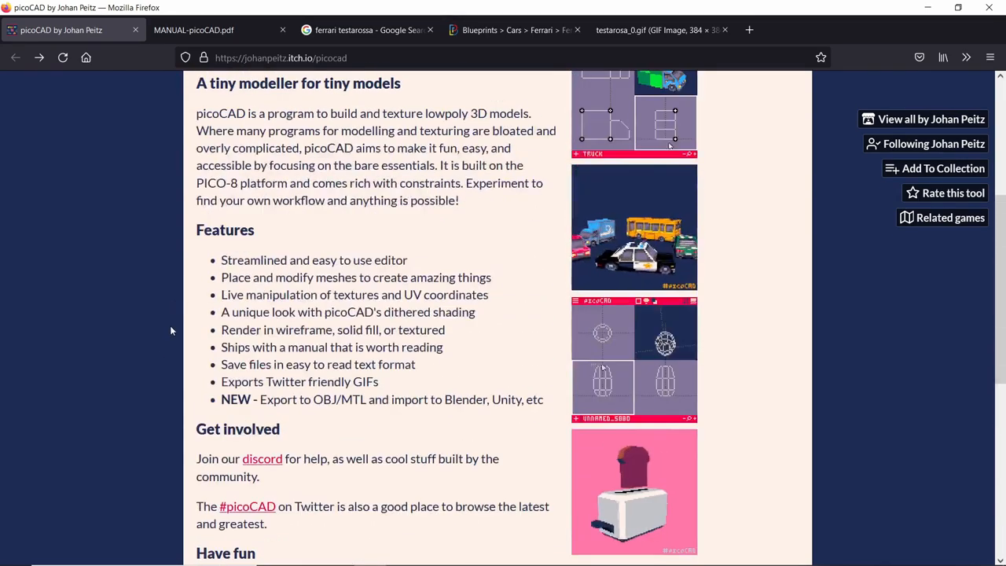
click(212, 30)
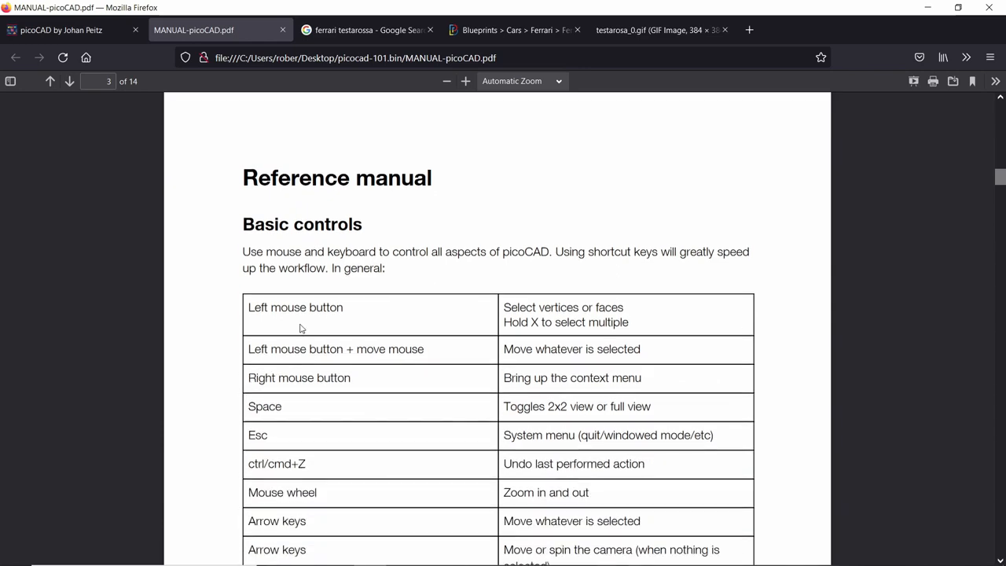
scroll(down, 3)
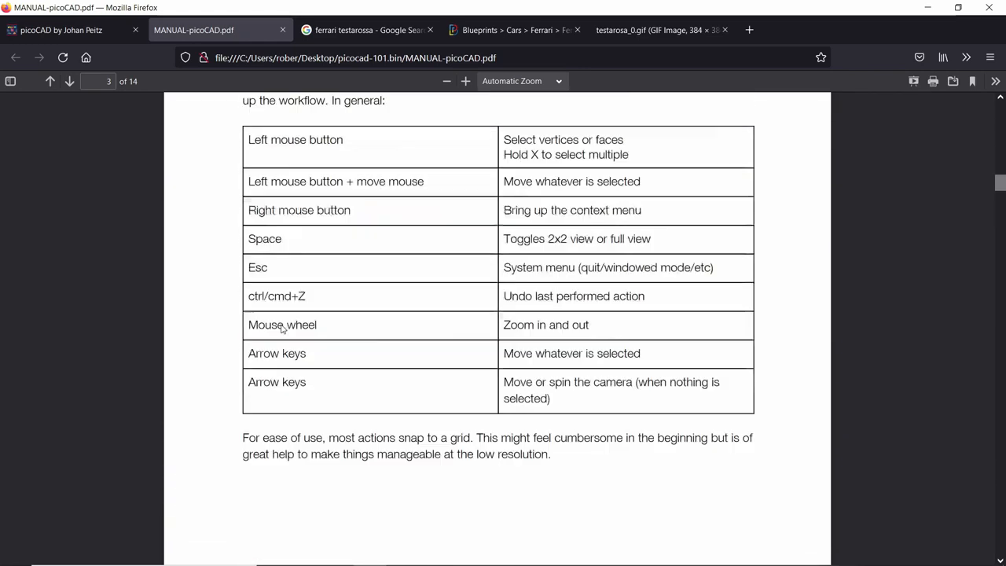
click(657, 30)
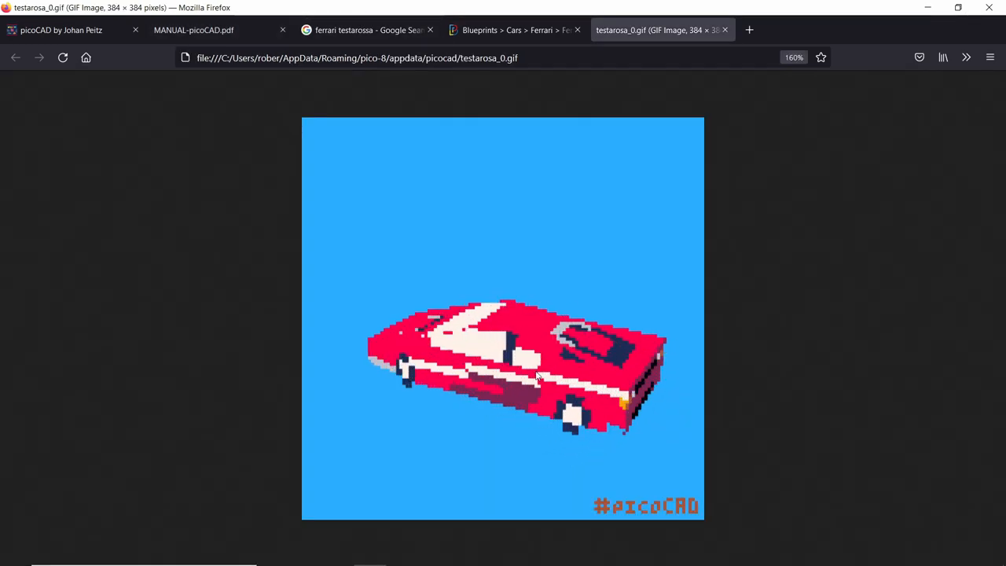